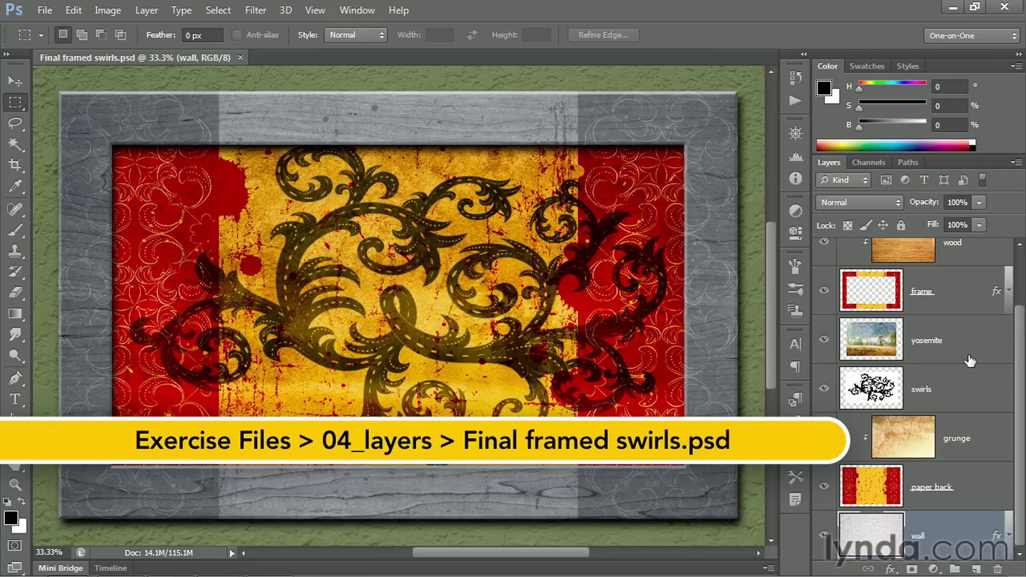
mouse_move(648, 331)
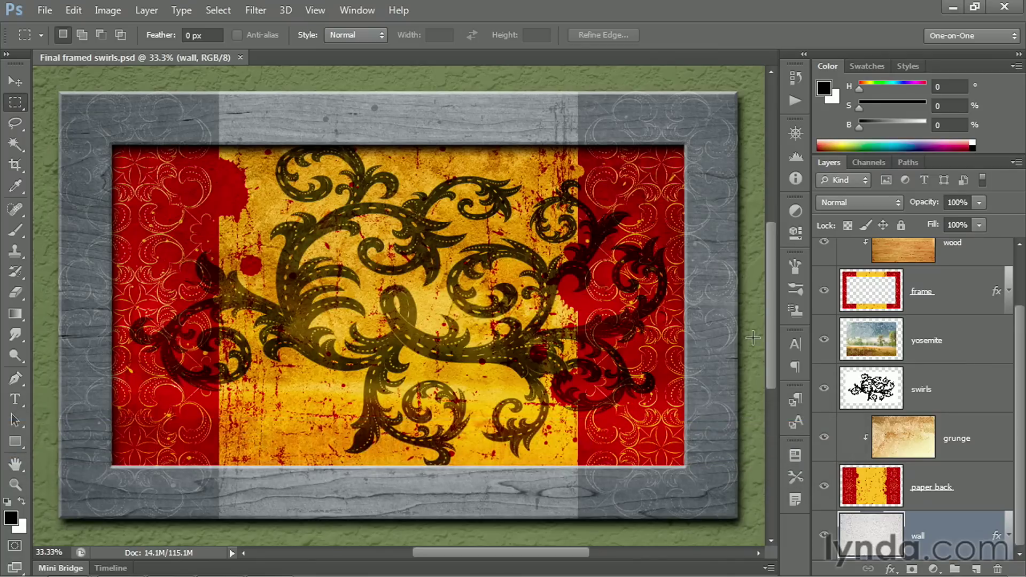
mouse_move(509, 78)
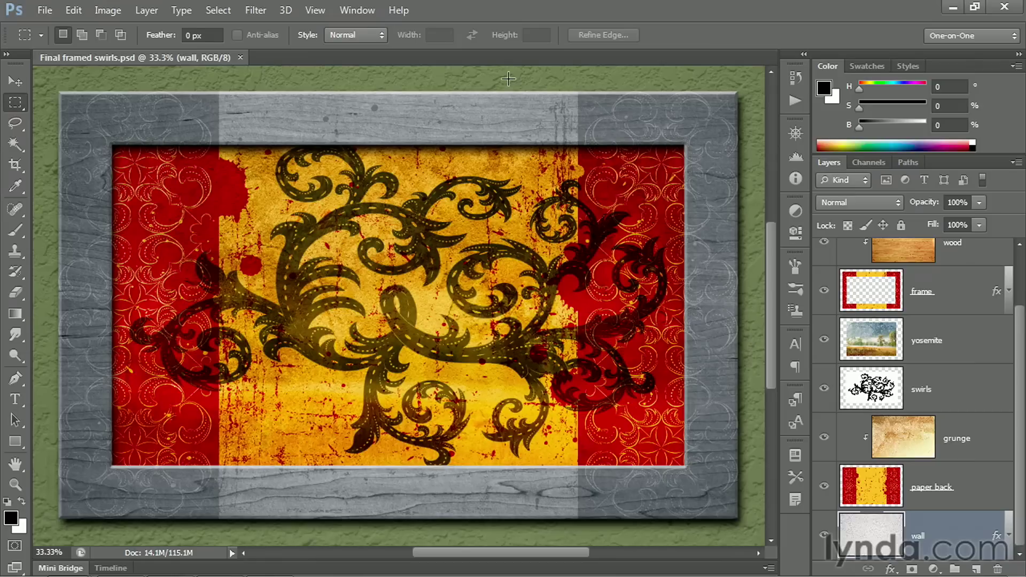
mouse_move(512, 107)
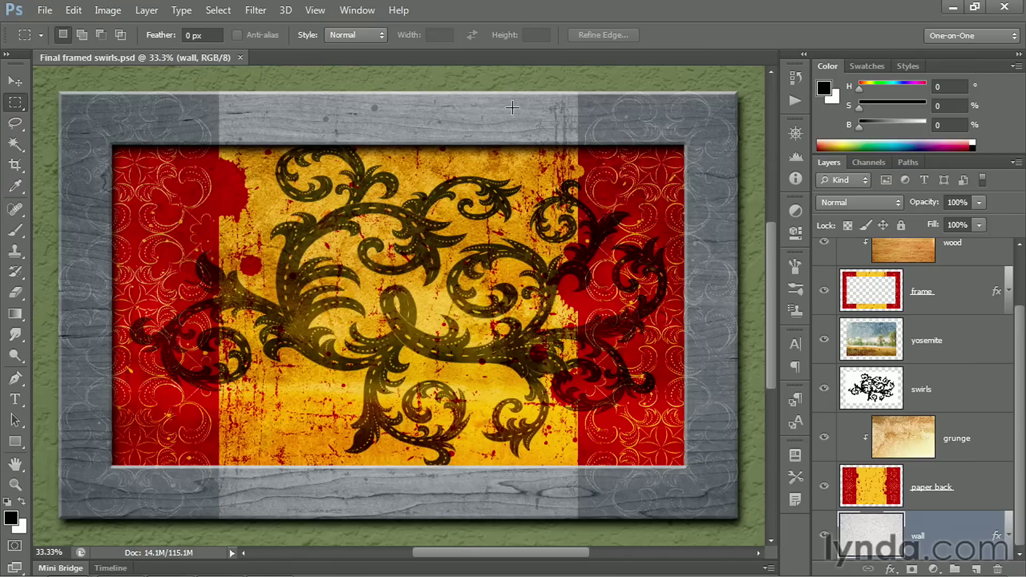
mouse_move(753, 271)
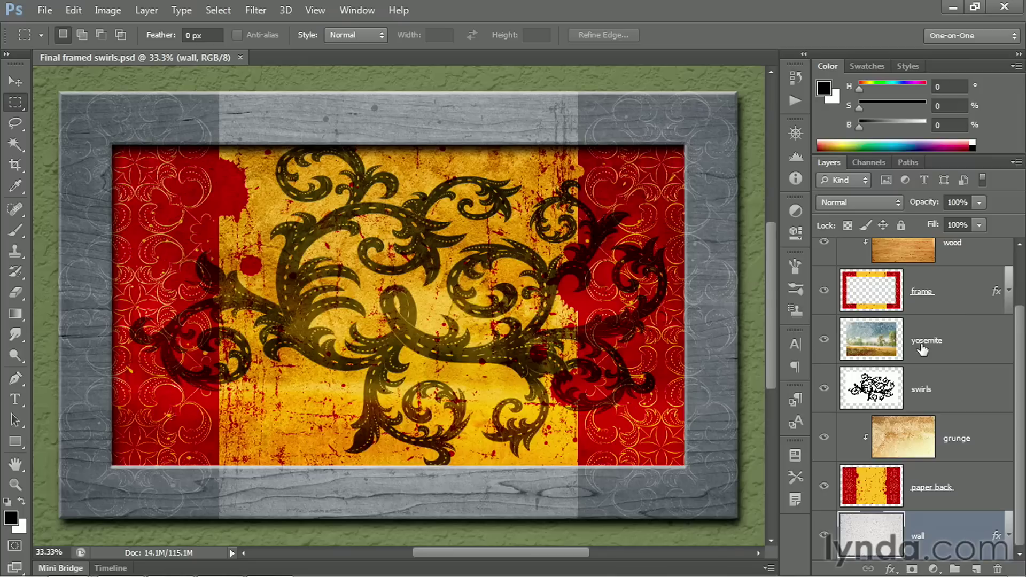
mouse_move(938, 515)
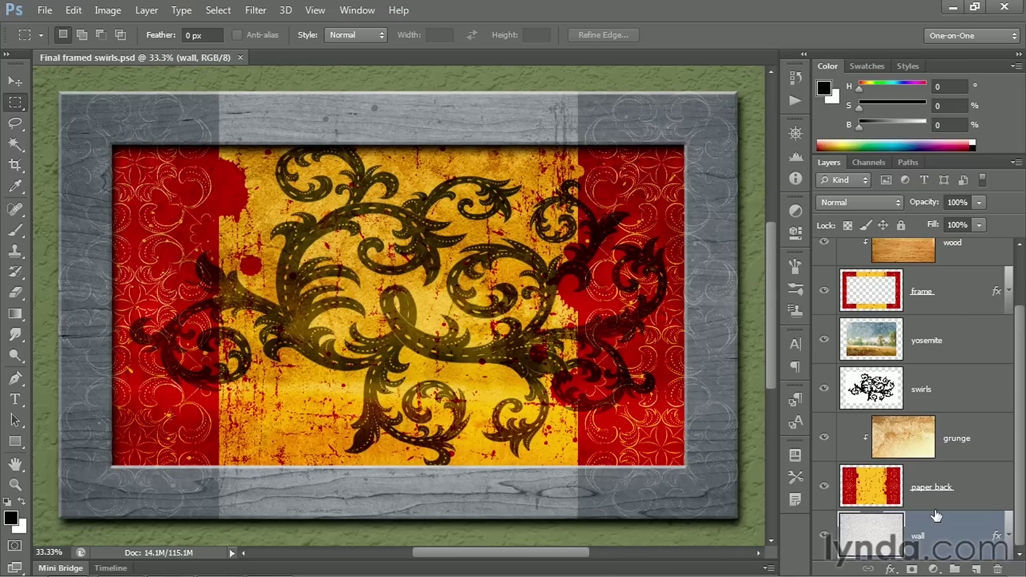
mouse_move(824, 537)
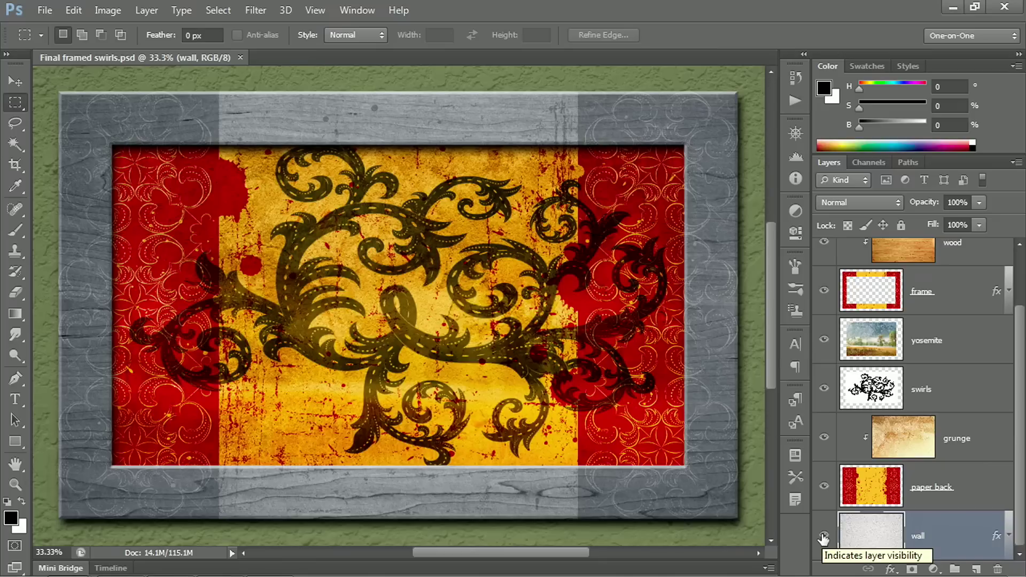
Step: Hide the textured wall layer so the area around the frame shows as transparent
click(824, 539)
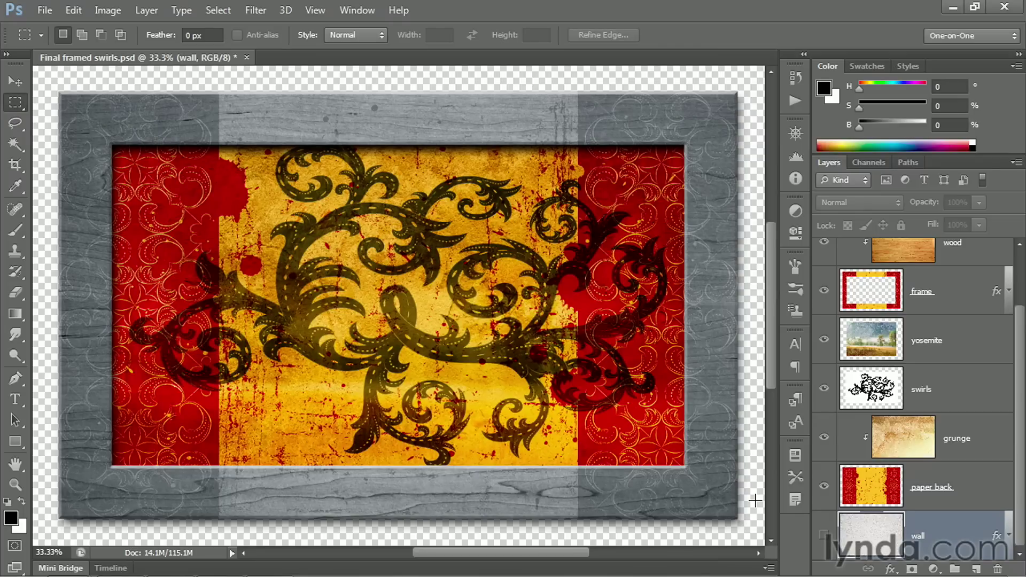
mouse_move(723, 521)
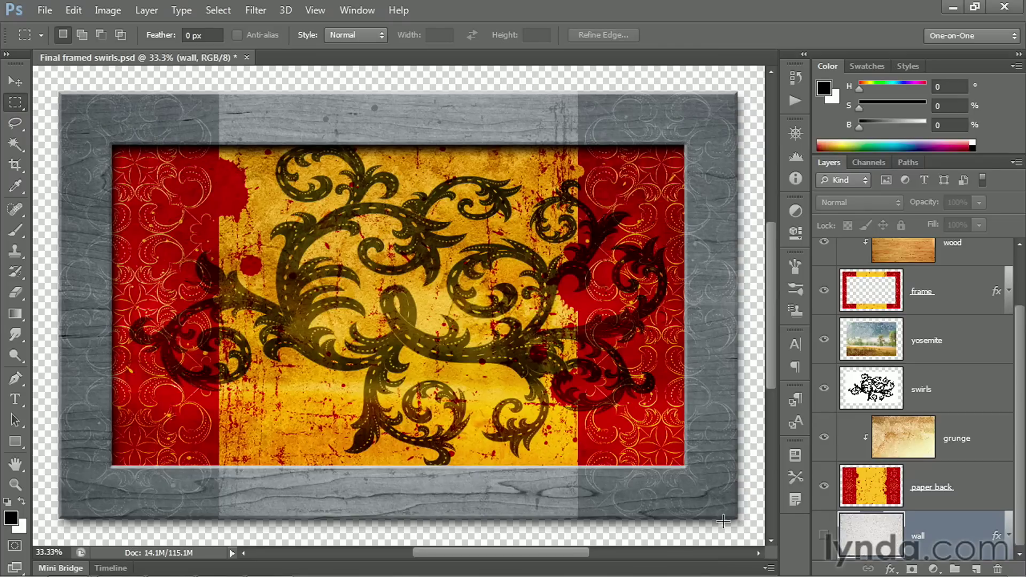
mouse_move(752, 470)
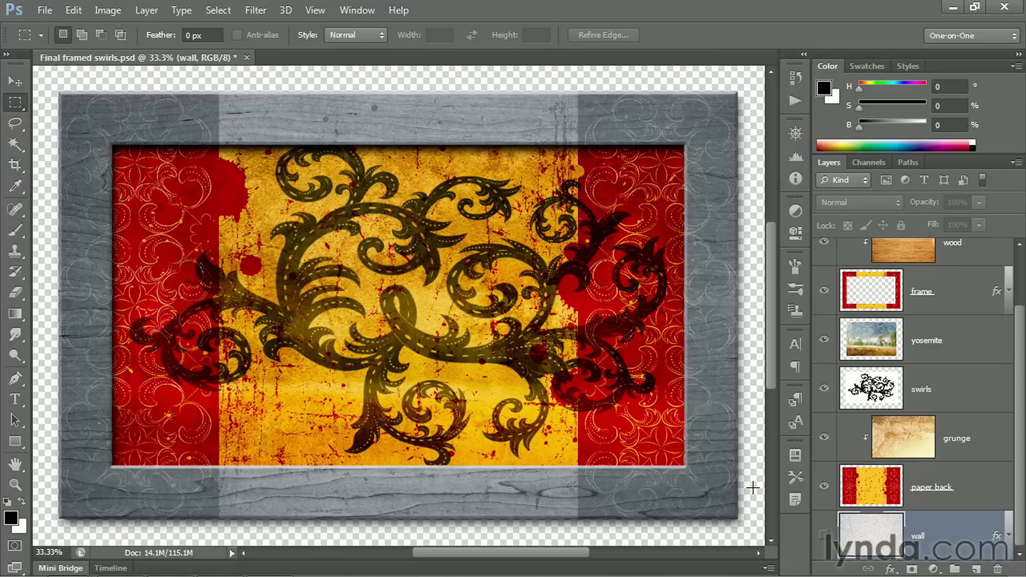
mouse_move(364, 530)
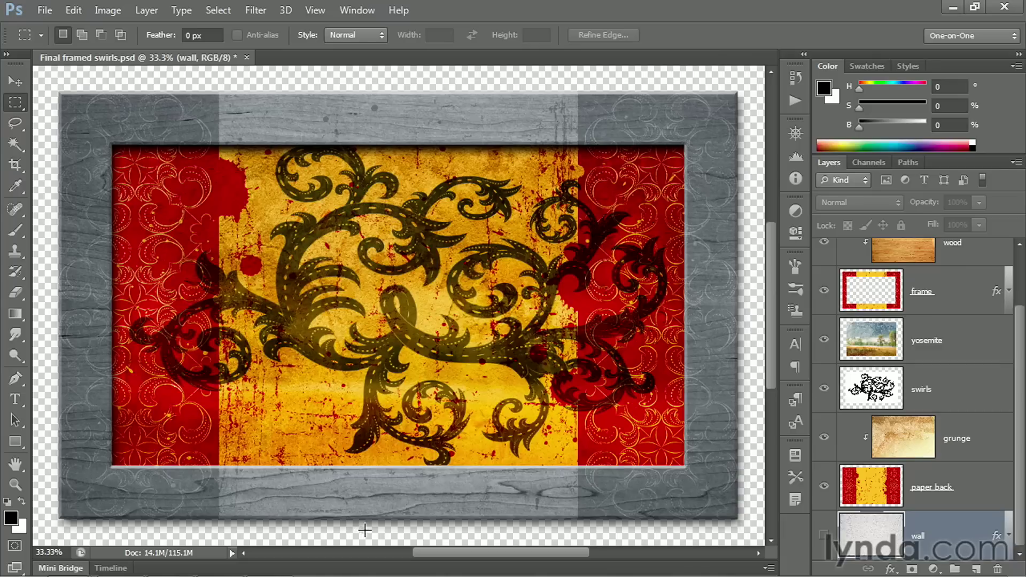
mouse_move(645, 515)
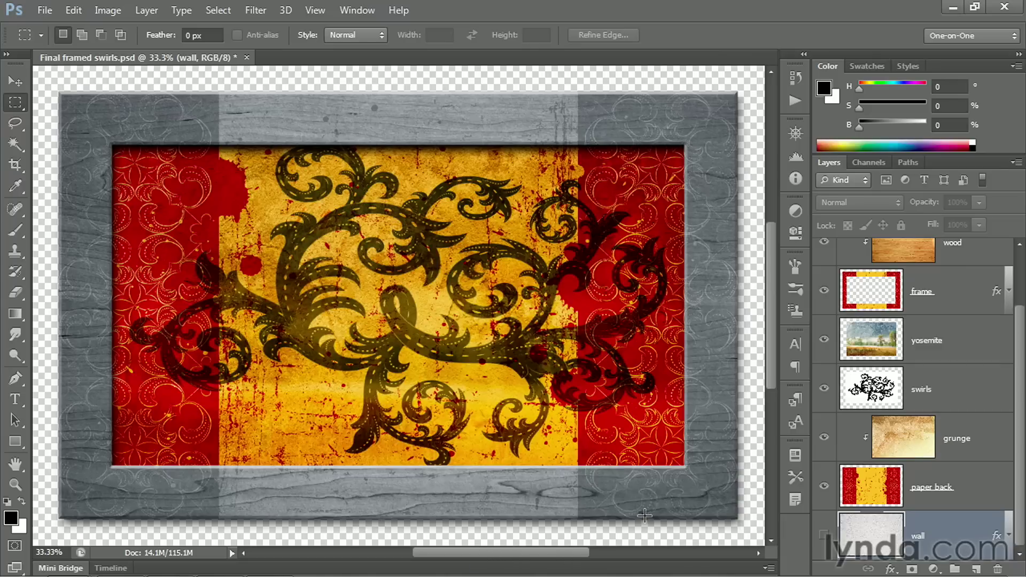
mouse_move(694, 538)
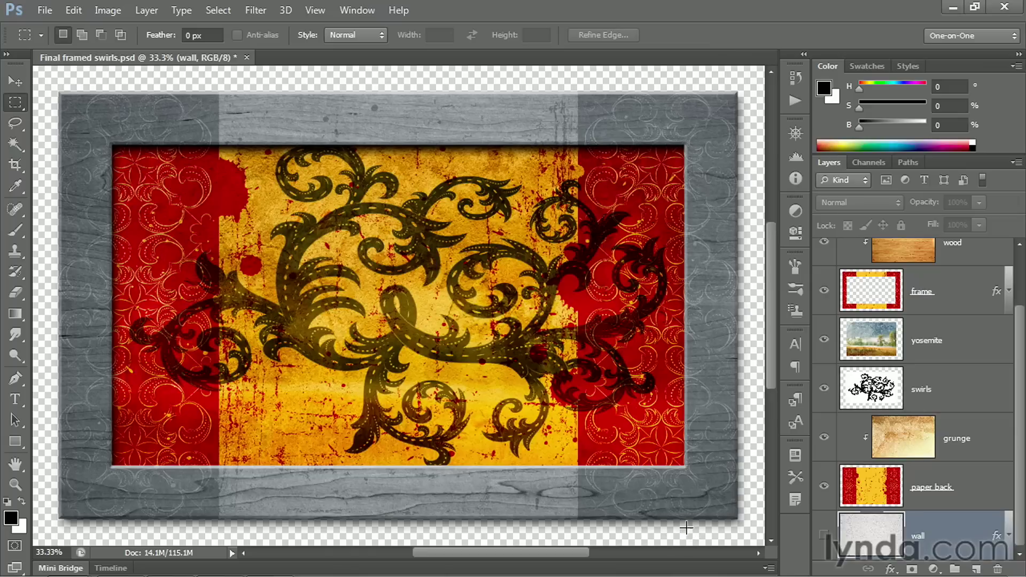
mouse_move(671, 520)
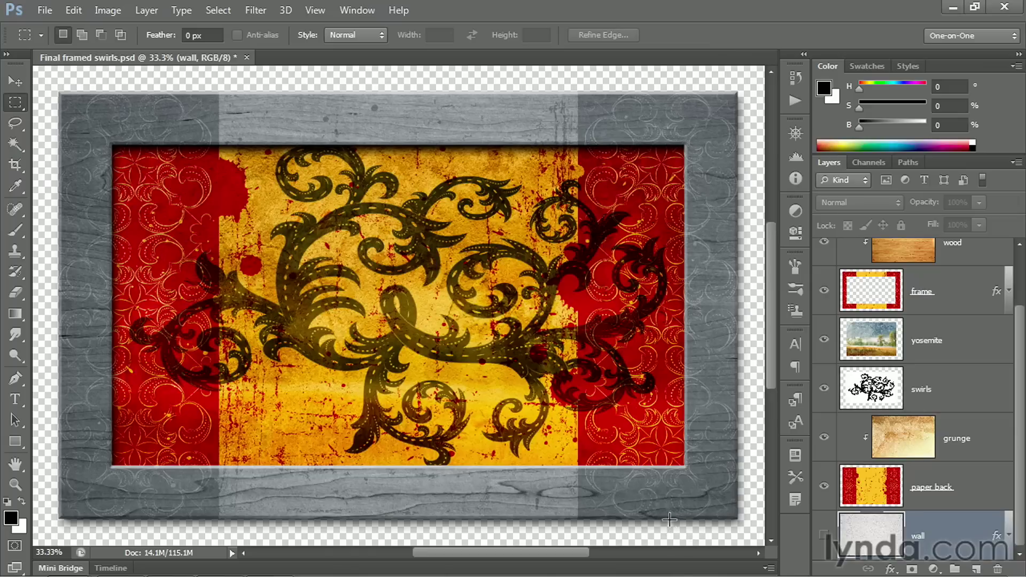
mouse_move(688, 532)
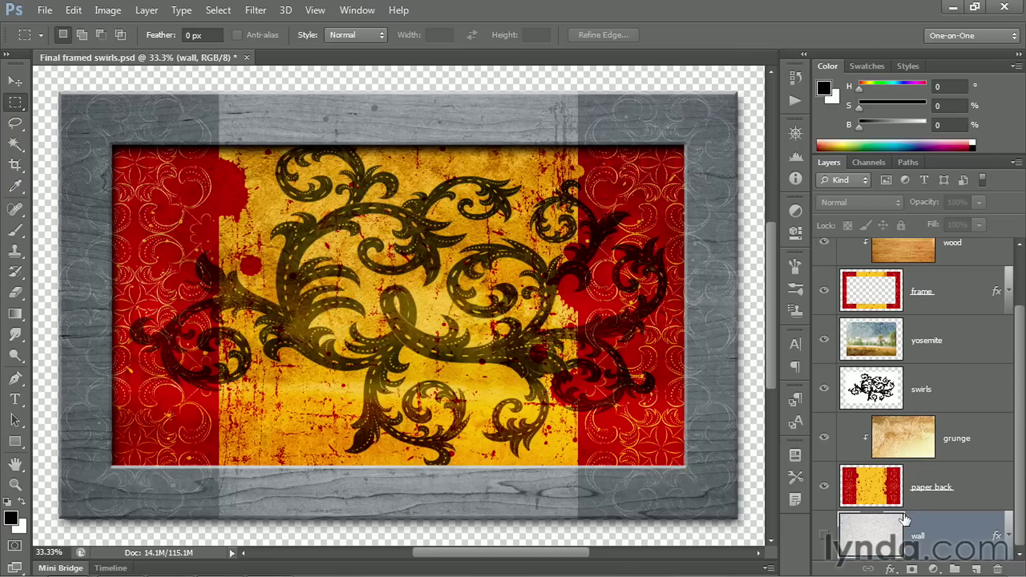
mouse_move(754, 473)
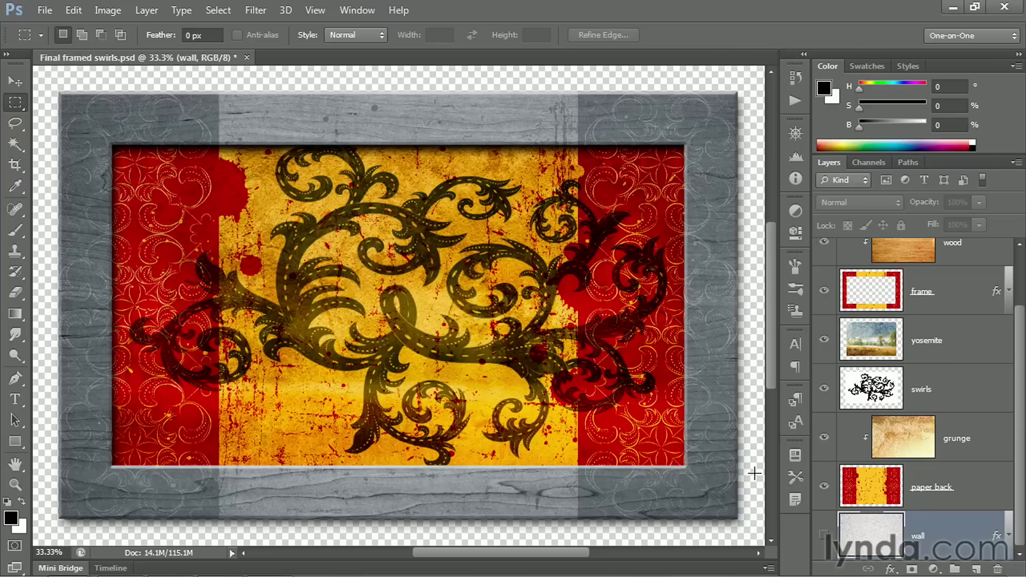
mouse_move(959, 530)
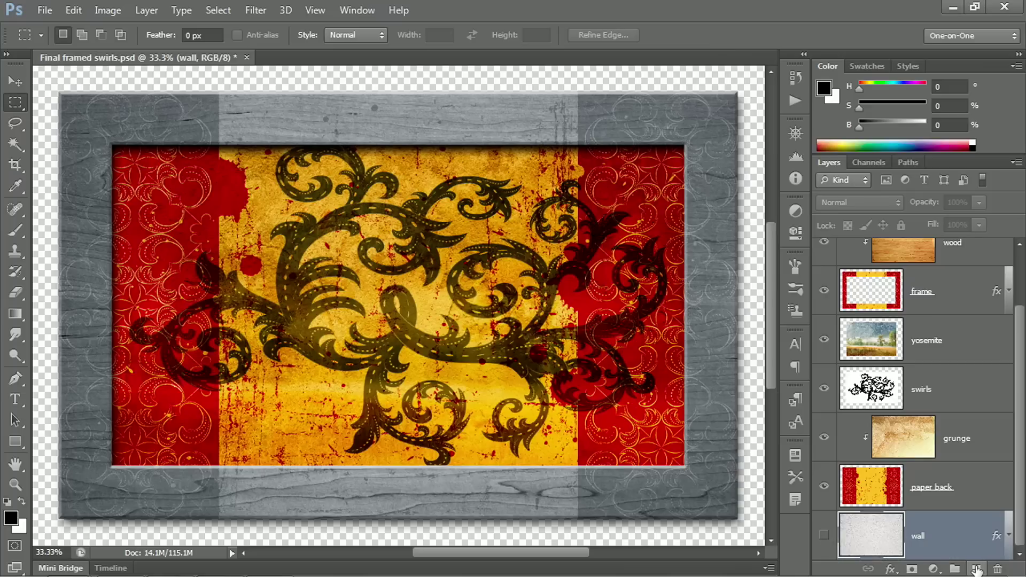
mouse_move(978, 569)
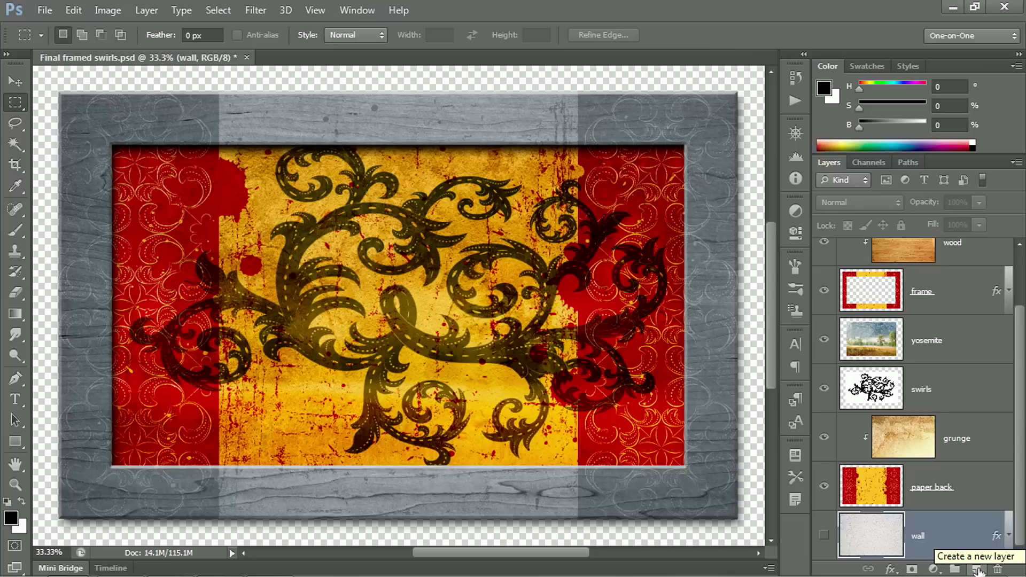
click(980, 568)
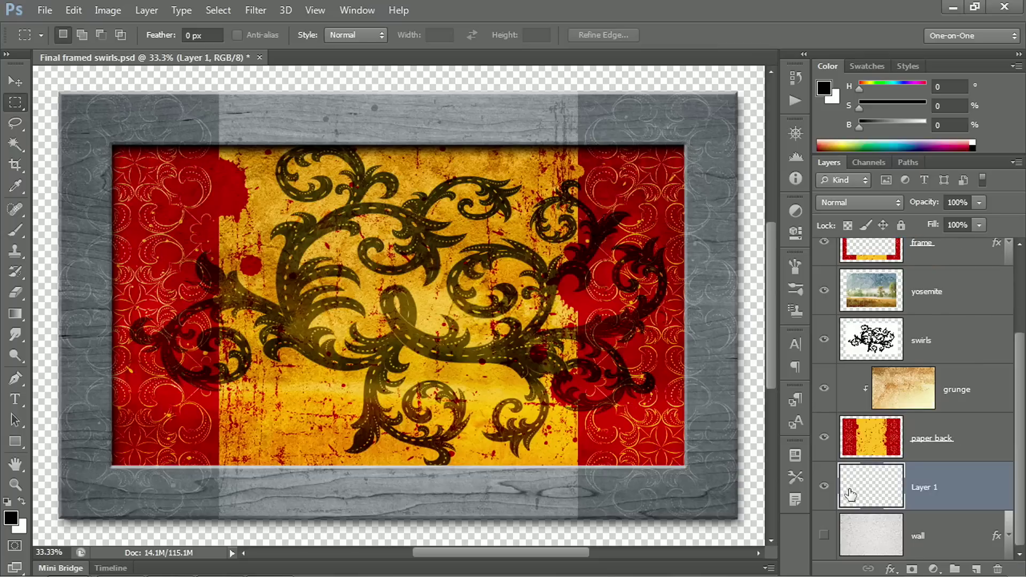
mouse_move(912, 543)
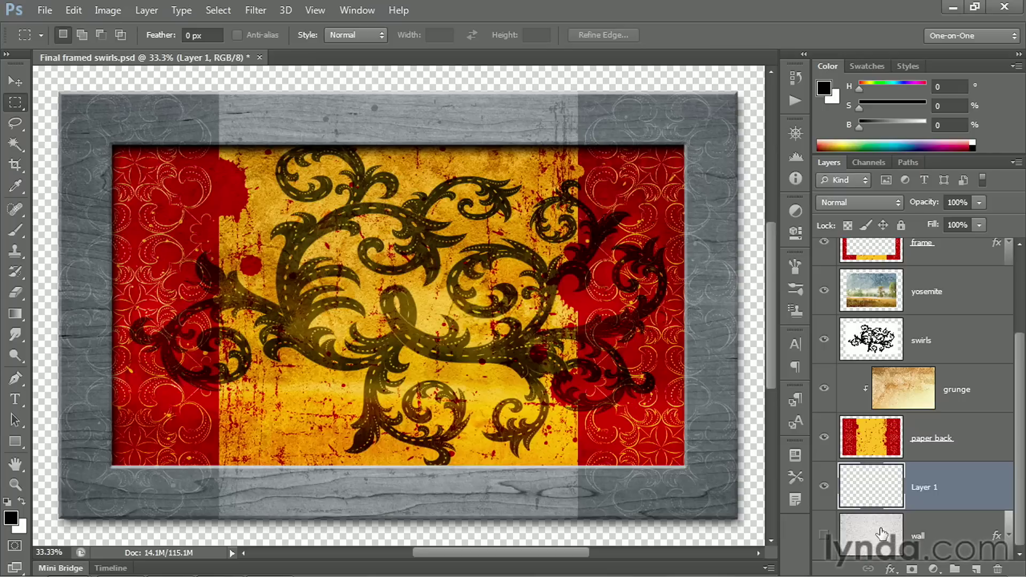
click(915, 536)
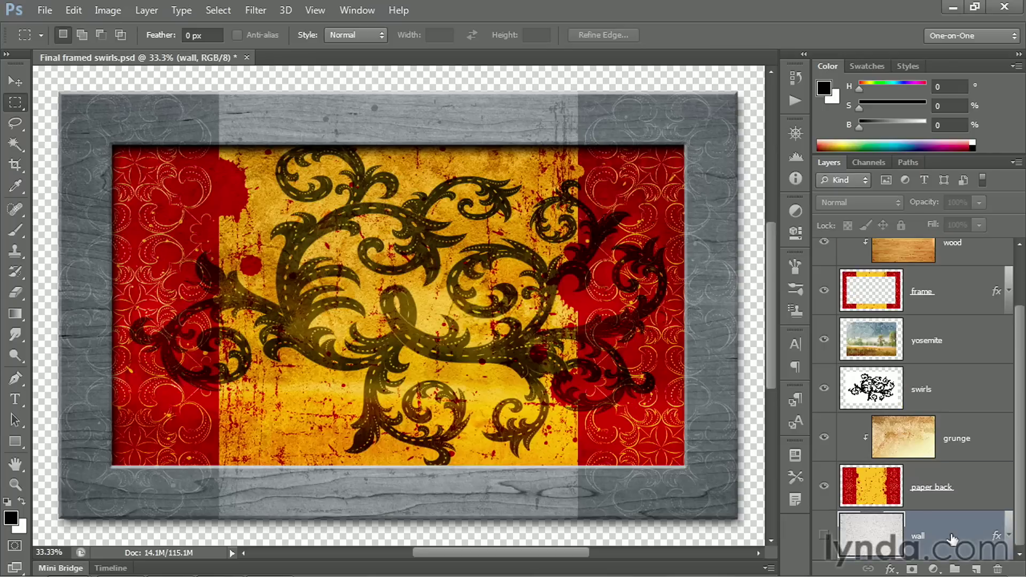
mouse_move(952, 533)
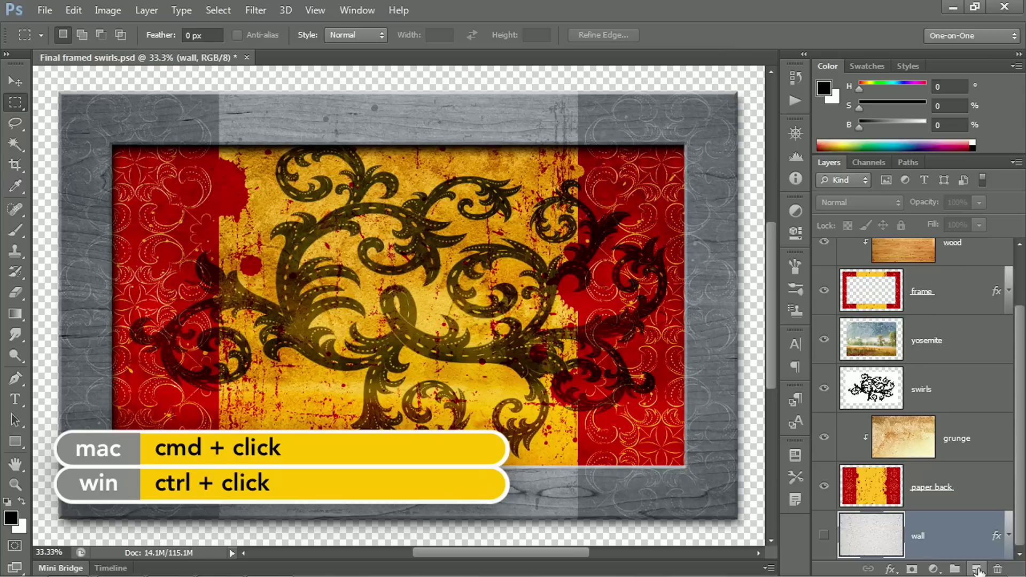
click(977, 568)
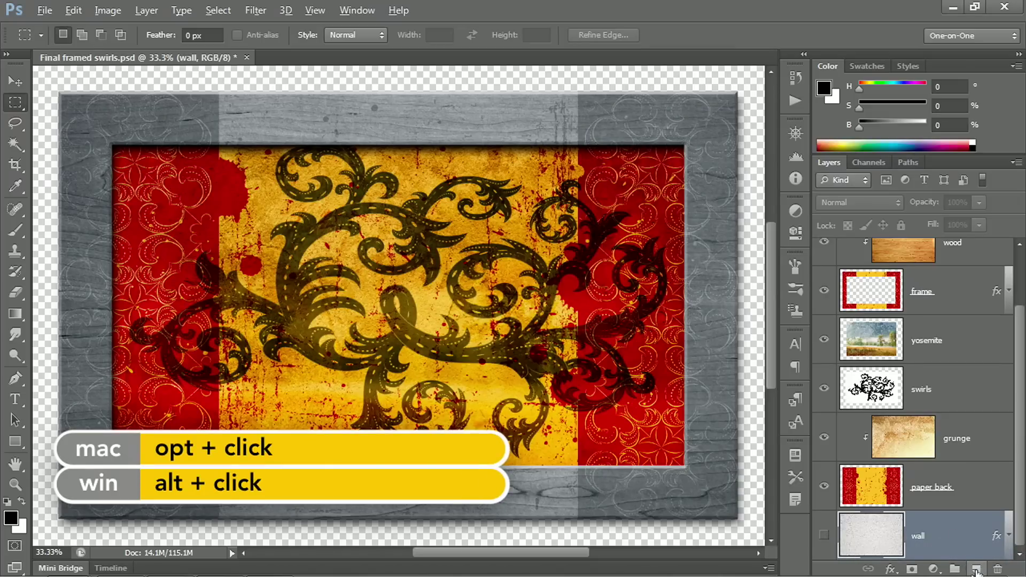
Step: Create a new layer via the New Layer icon, naming it 'my new la' before confirming
click(975, 567)
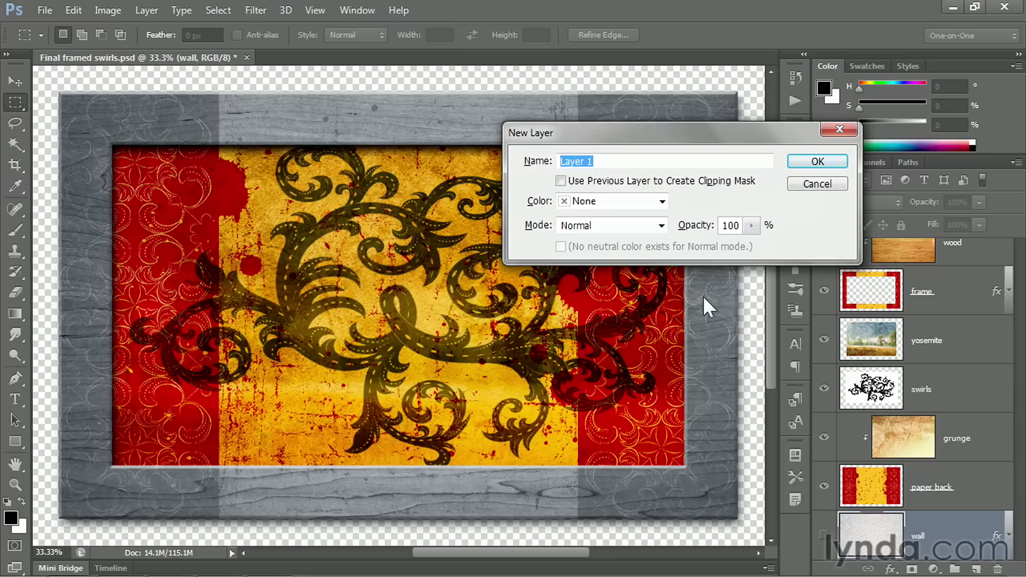
text(my new la)
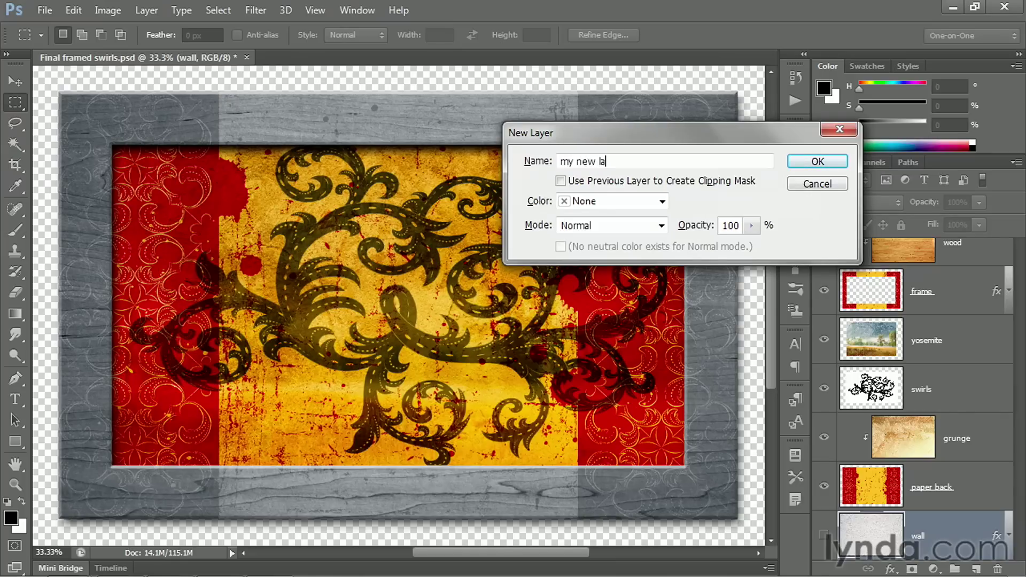
click(815, 162)
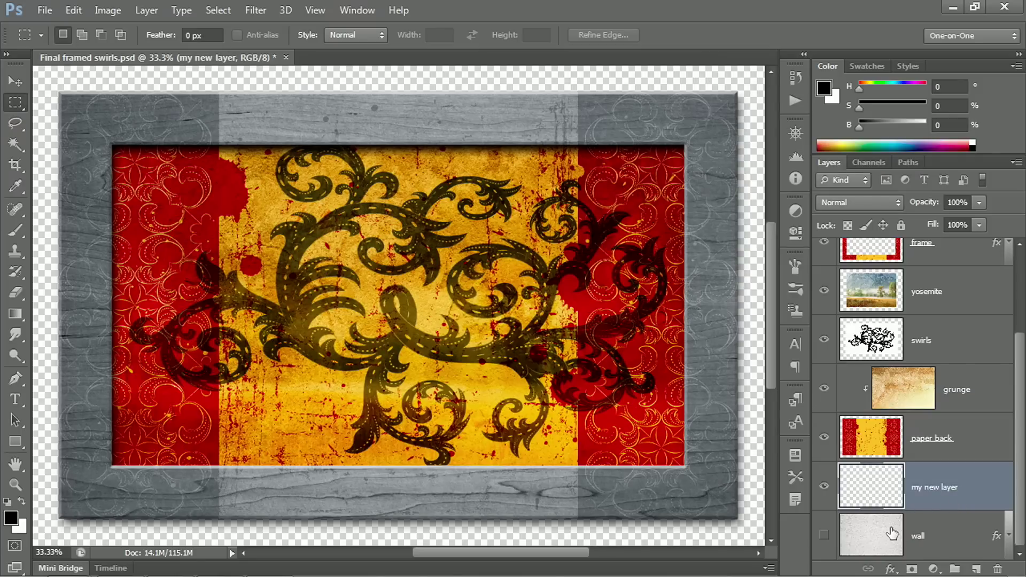
mouse_move(871, 535)
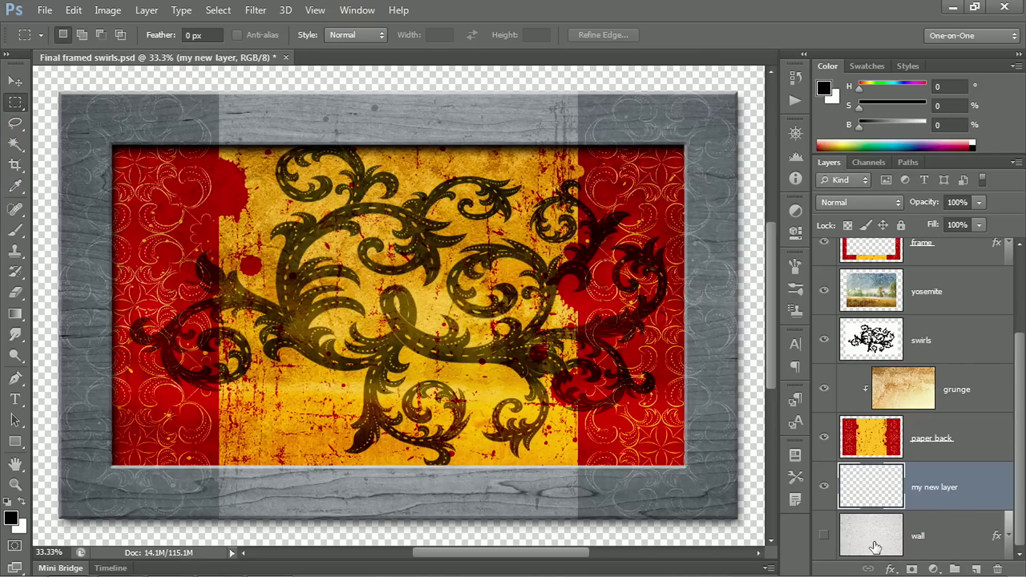
Step: Redo the new layer so it is confirmed with the full name 'my new layer'
click(929, 535)
text(my new)
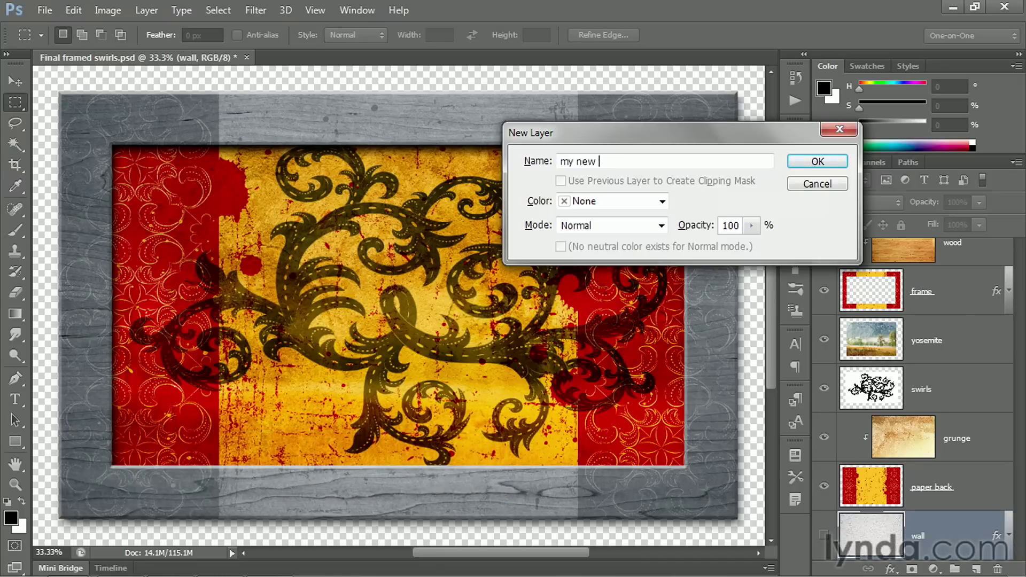
text(layer)
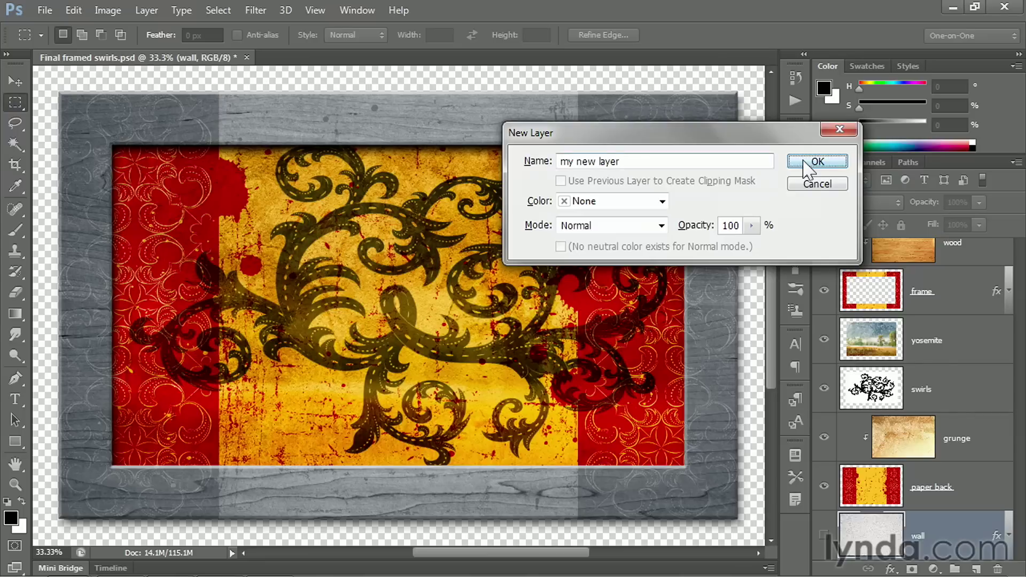
click(815, 162)
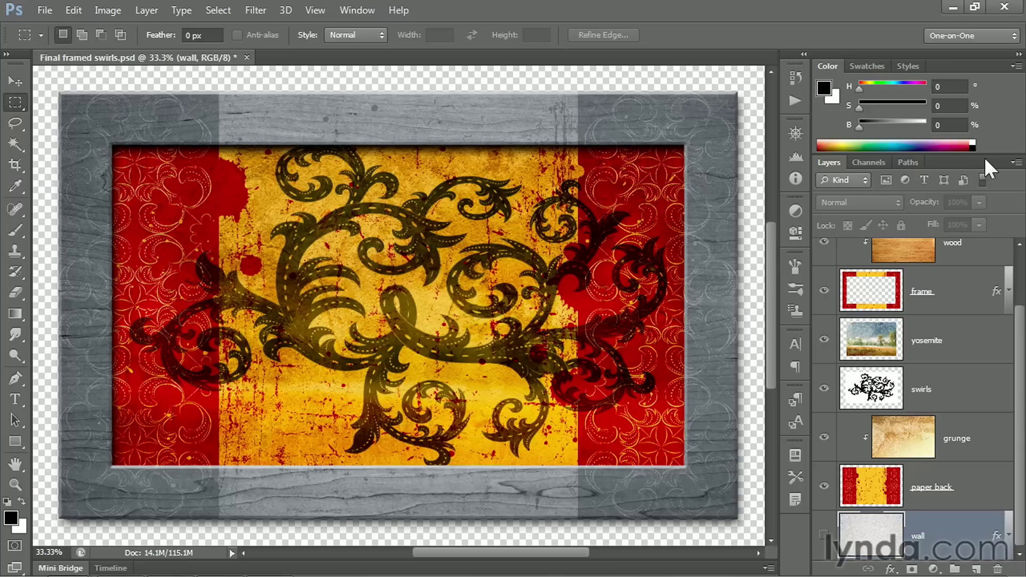
mouse_move(1015, 163)
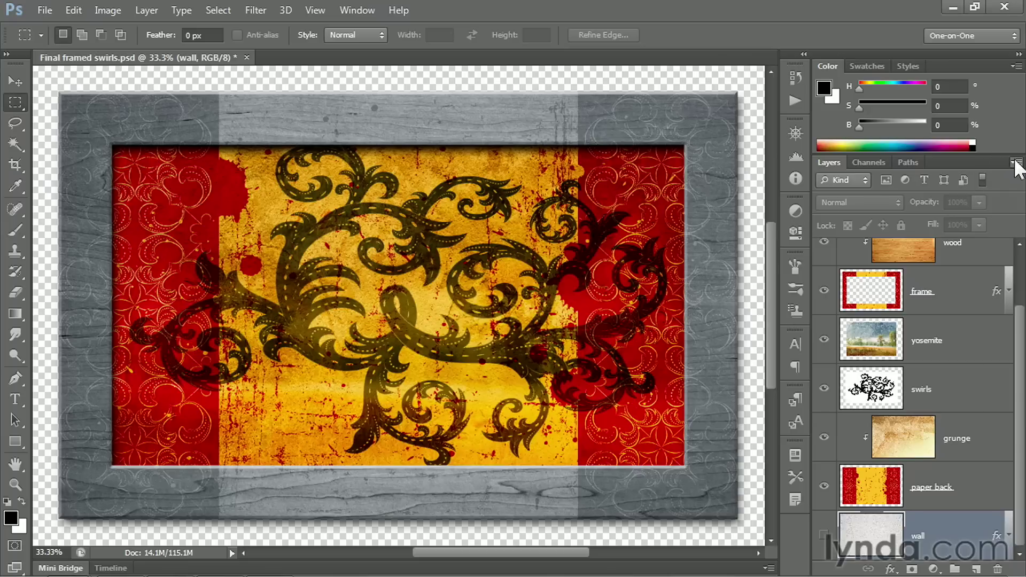
Step: From the Layers panel menu, add a new empty layer named 'my new layer' above the wall layer
click(1016, 161)
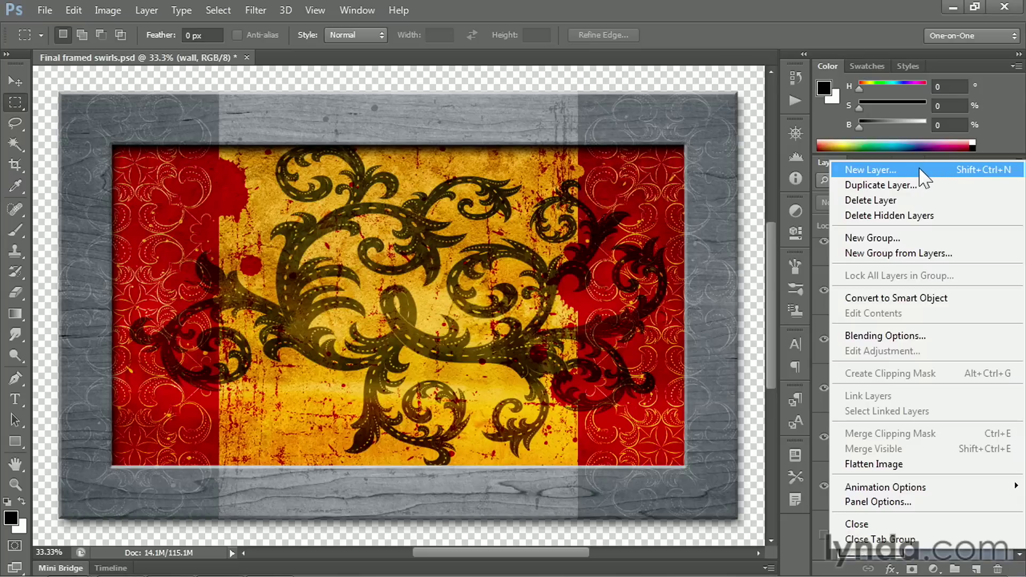
mouse_move(941, 182)
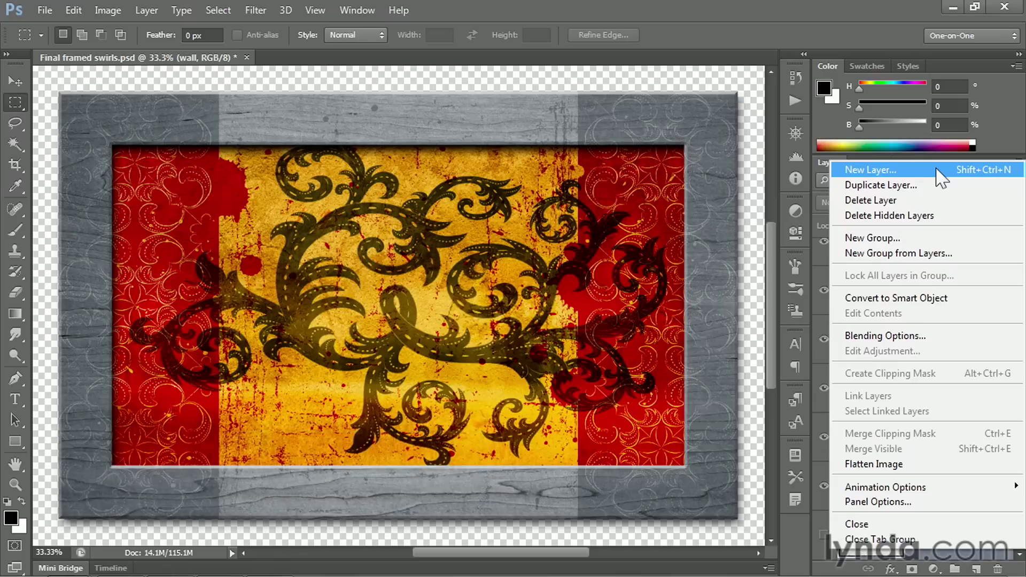
click(870, 170)
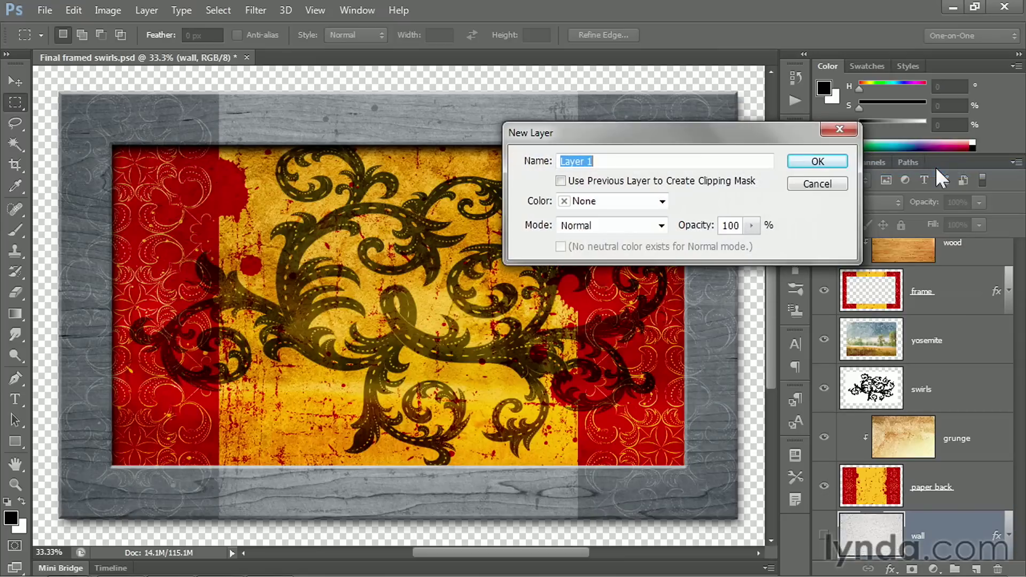
text(m)
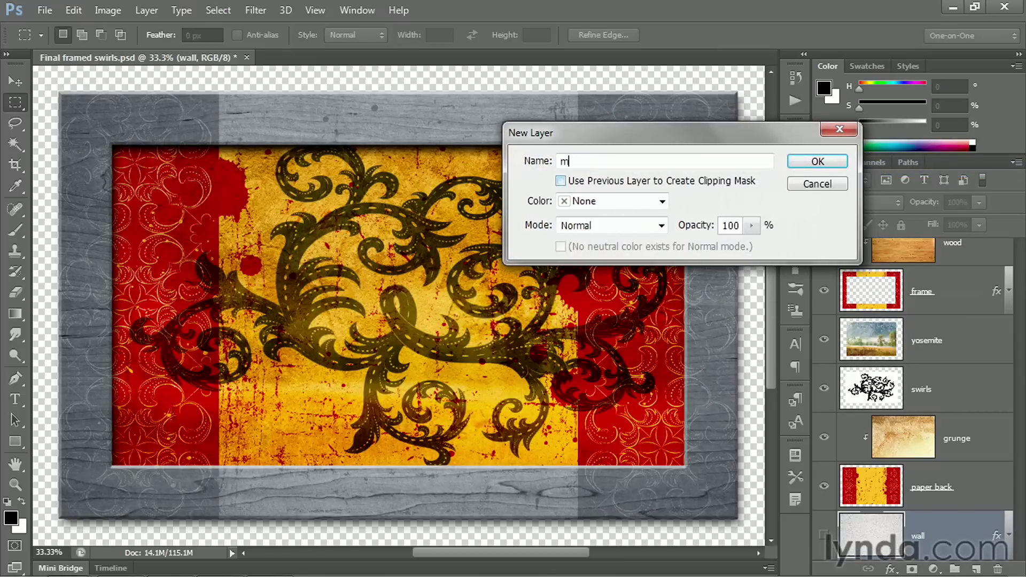
text(y new layer)
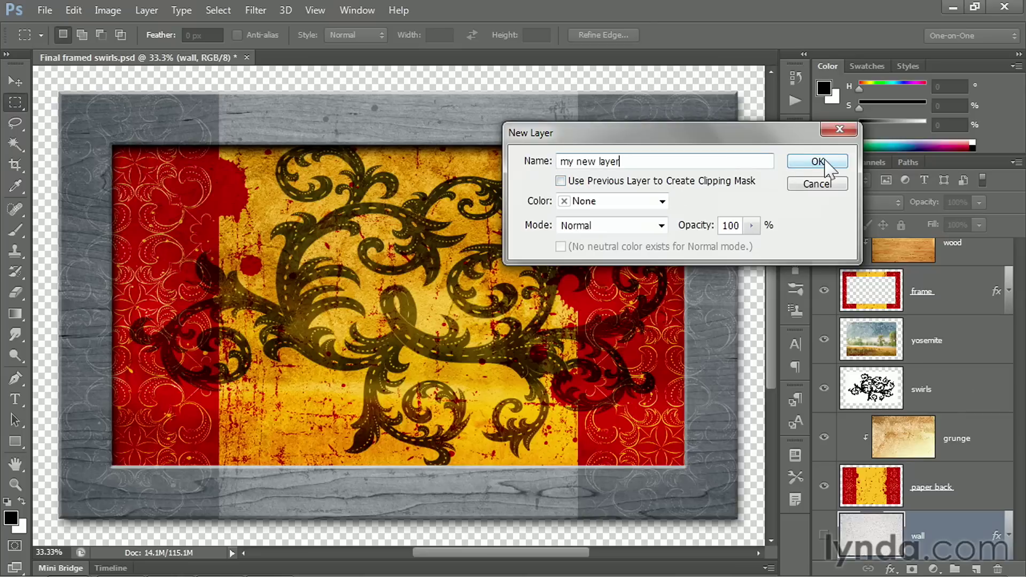
click(815, 162)
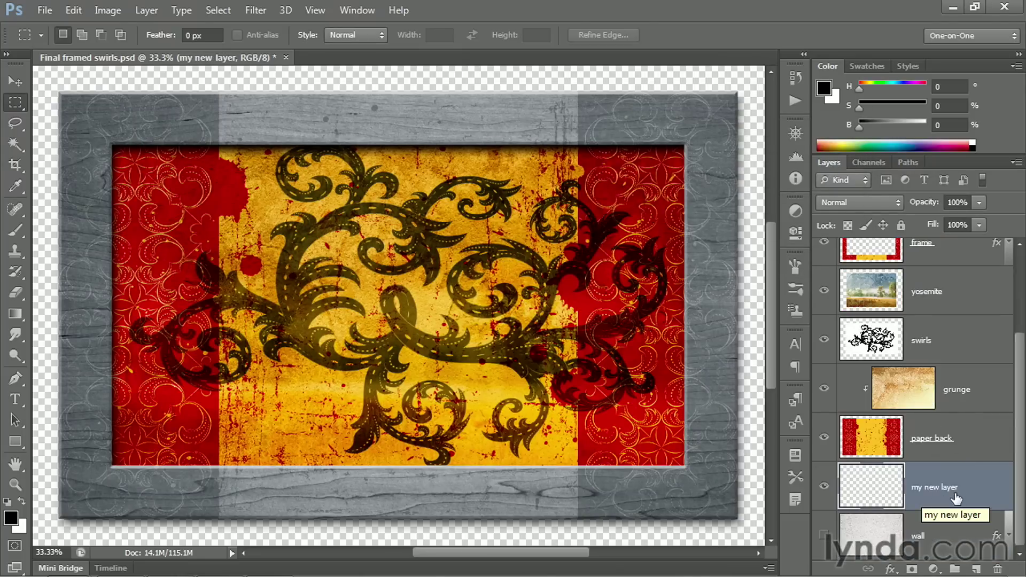
mouse_move(962, 491)
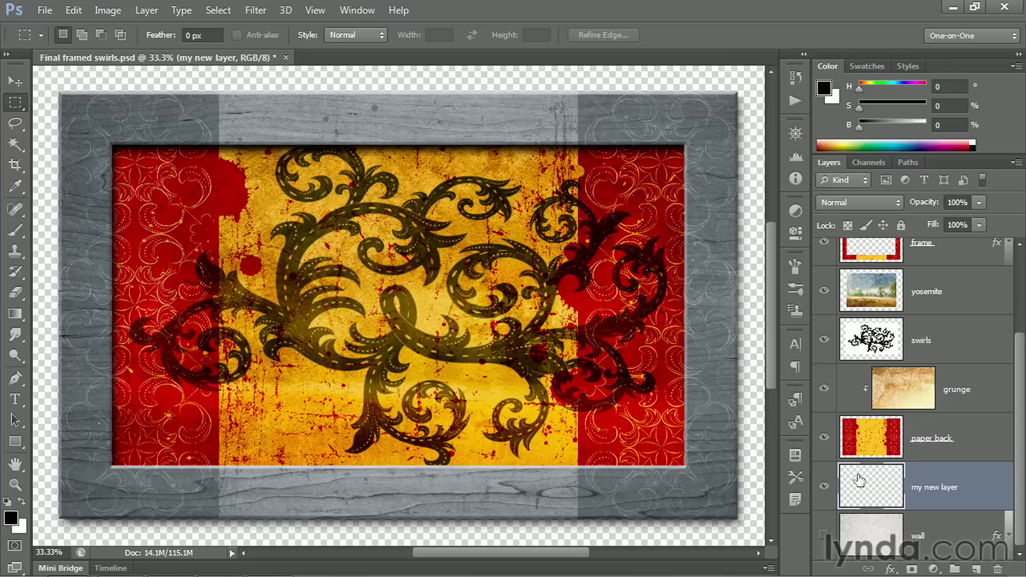
mouse_move(853, 502)
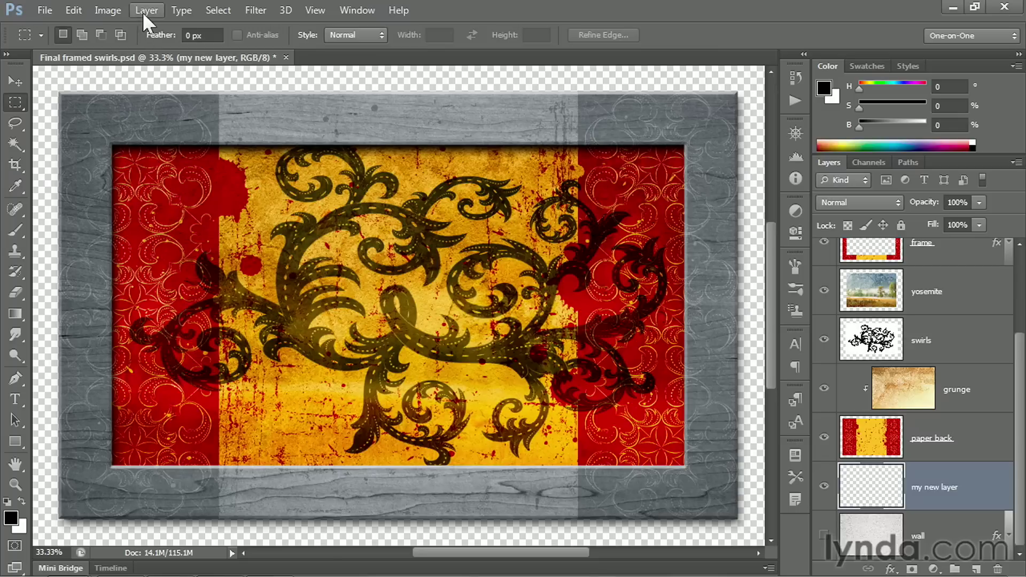
click(147, 10)
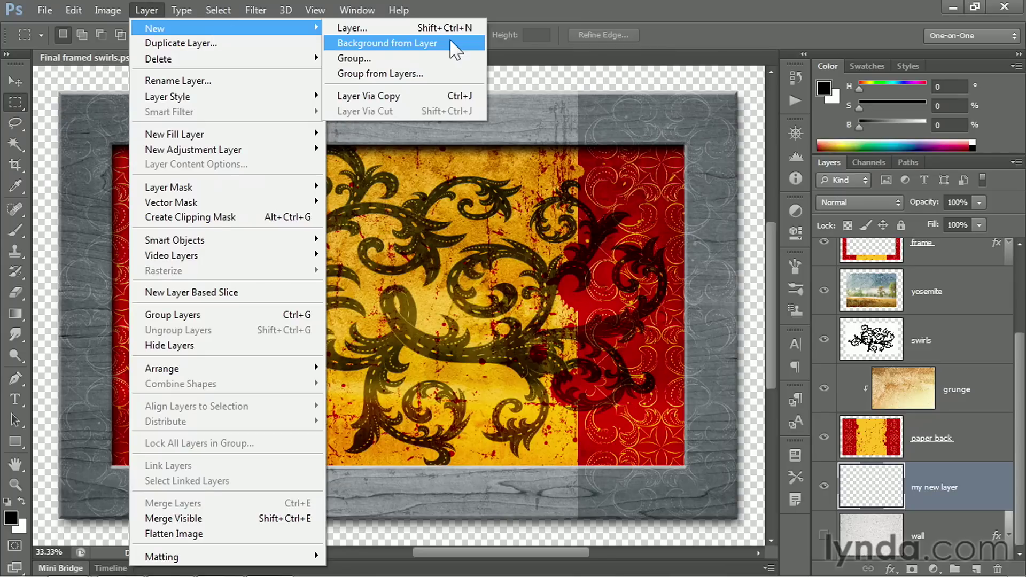
click(387, 43)
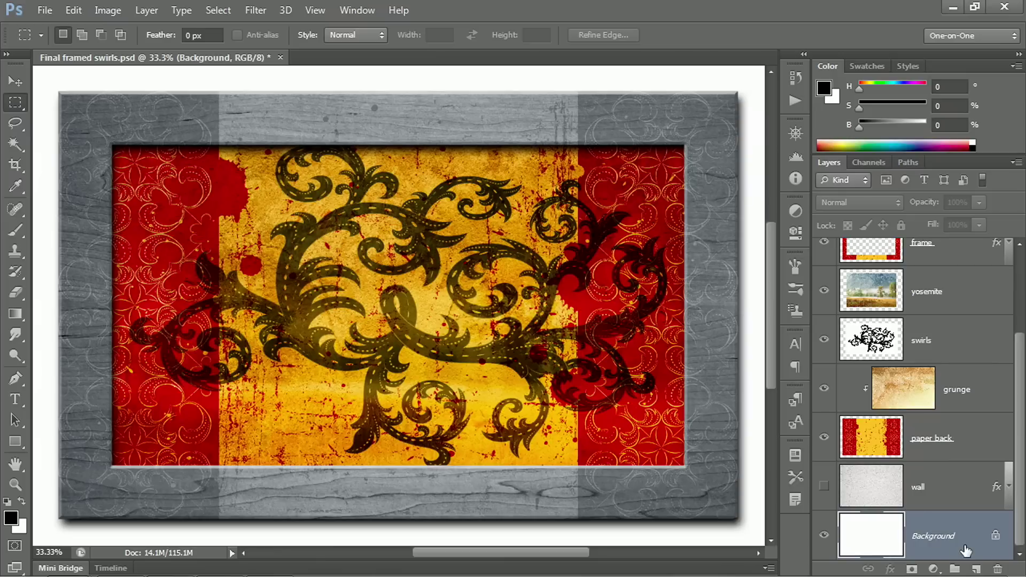
mouse_move(972, 542)
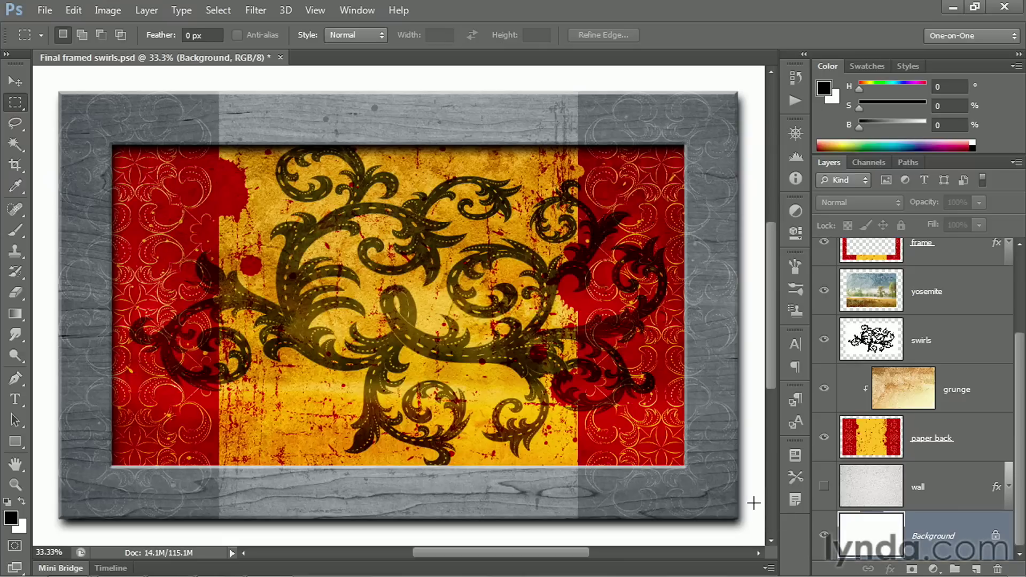
mouse_move(191, 492)
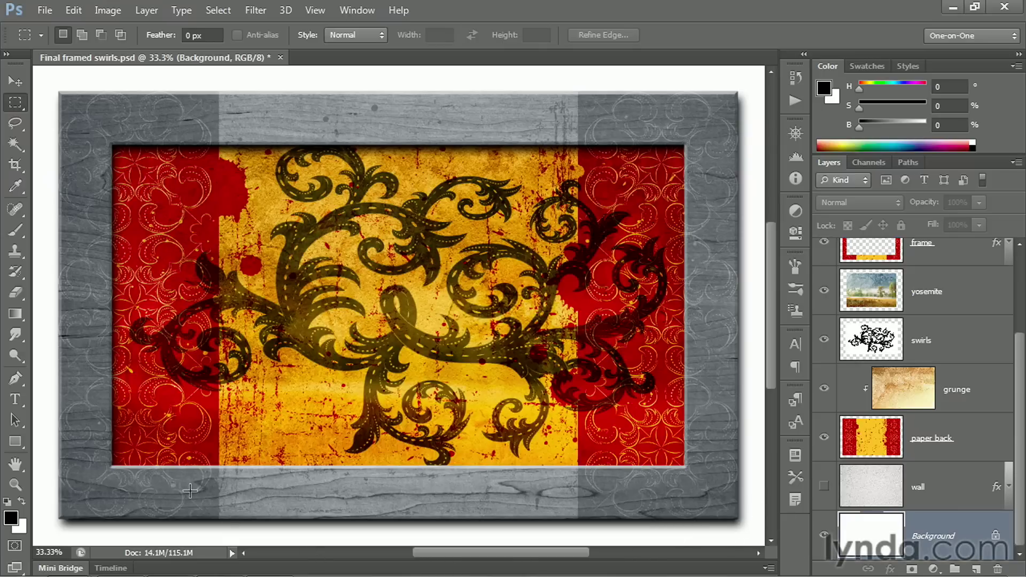
mouse_move(23, 533)
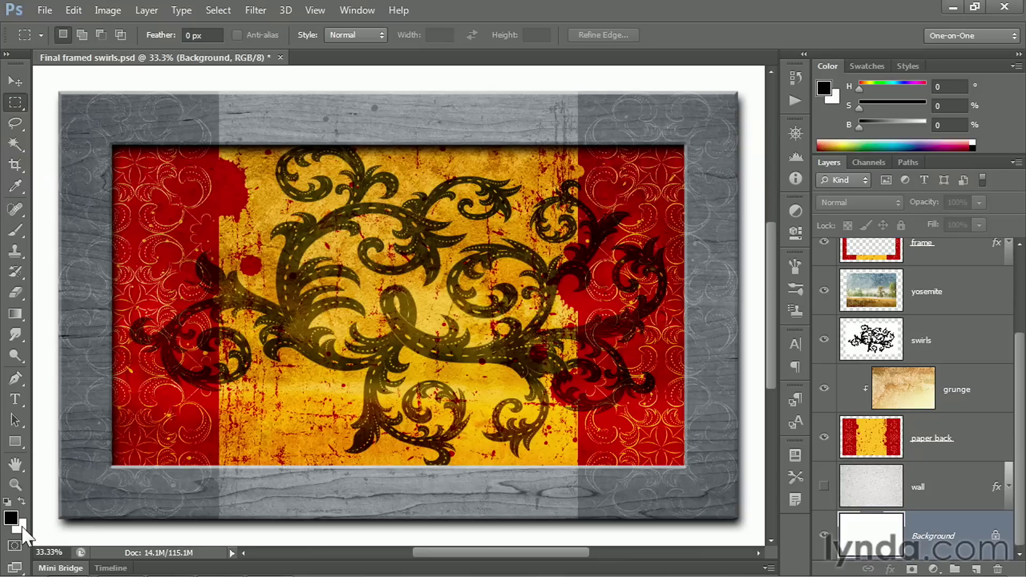
mouse_move(21, 524)
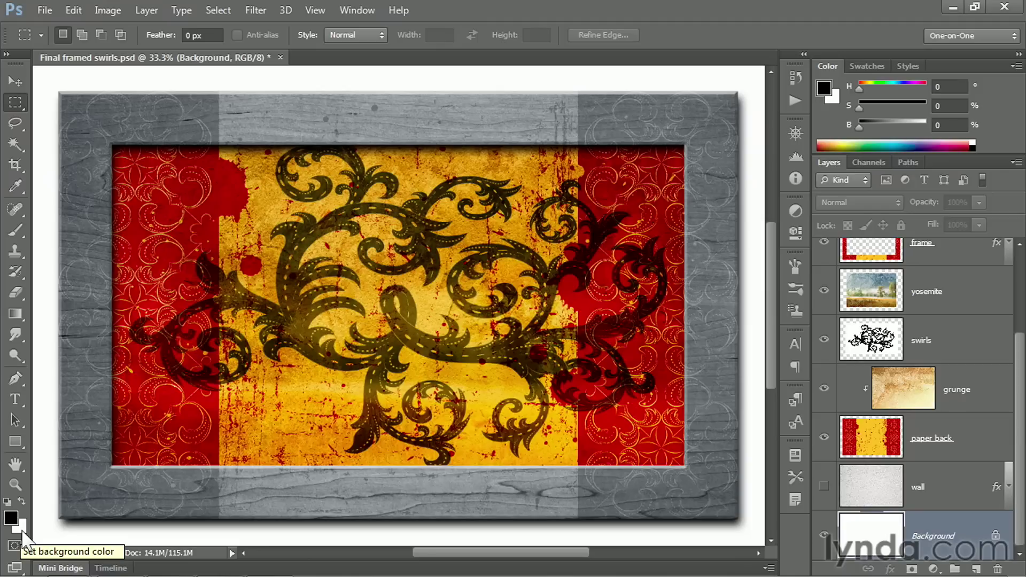
mouse_move(641, 483)
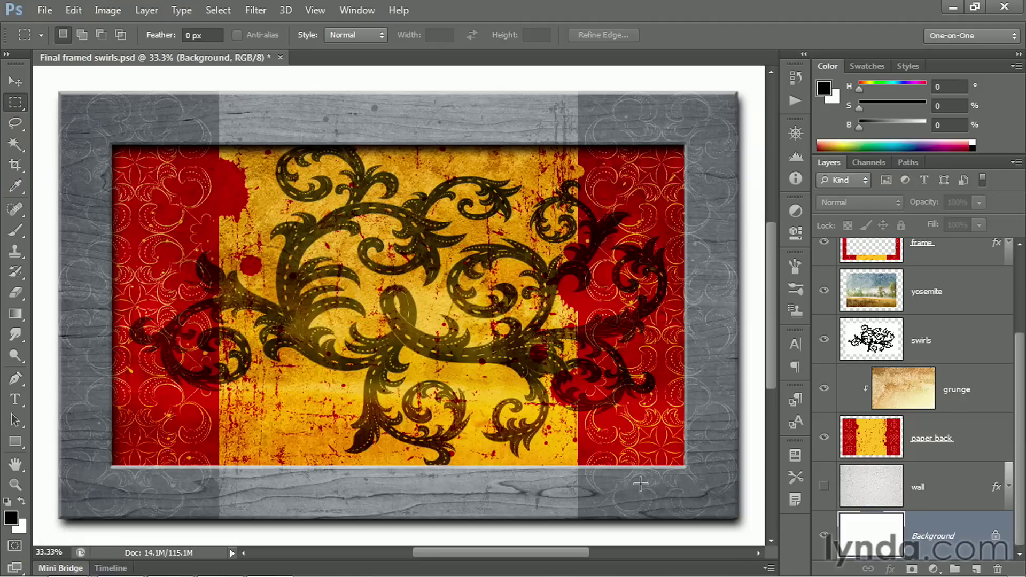
mouse_move(693, 534)
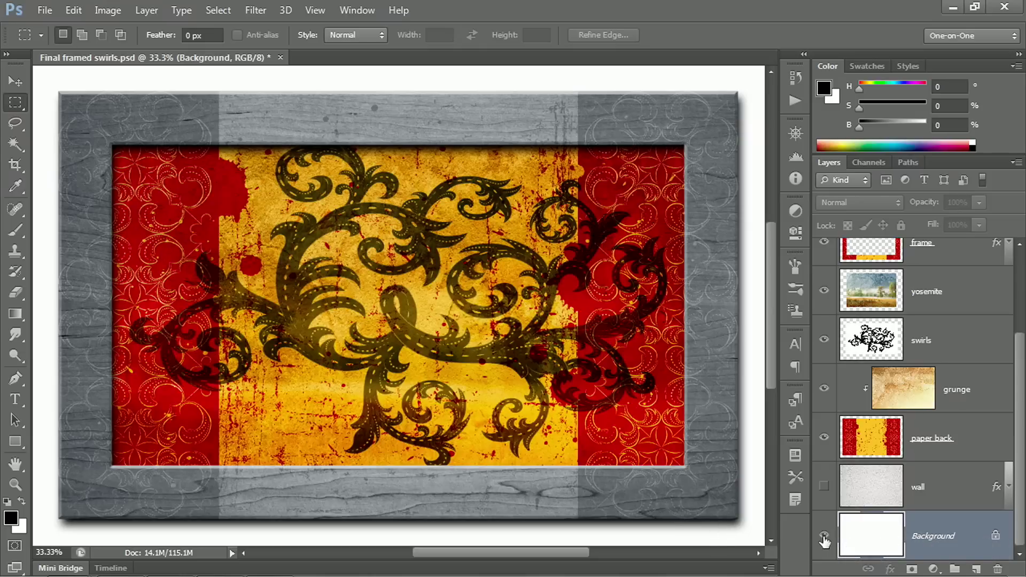
click(824, 535)
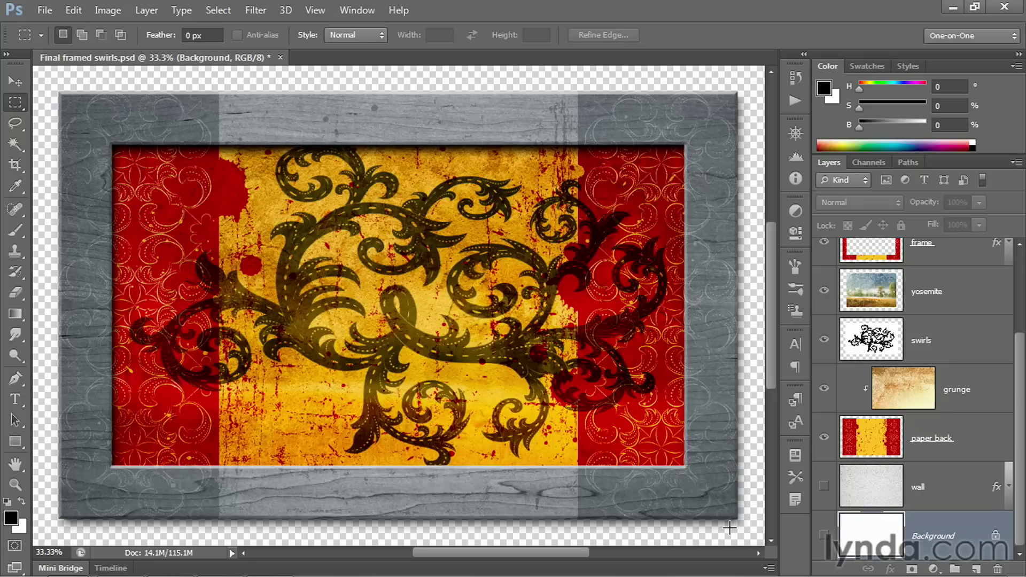
click(825, 536)
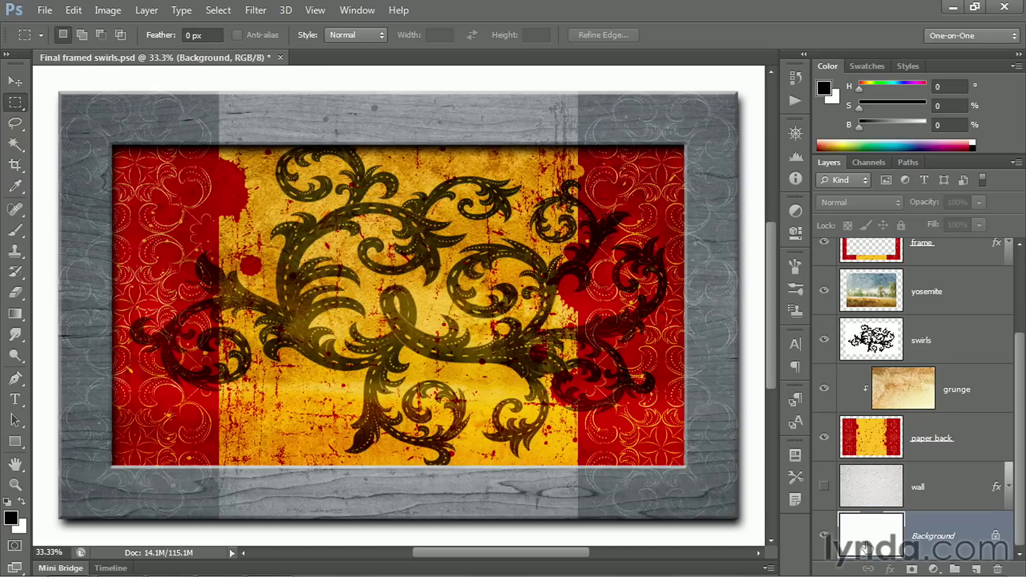
mouse_move(636, 526)
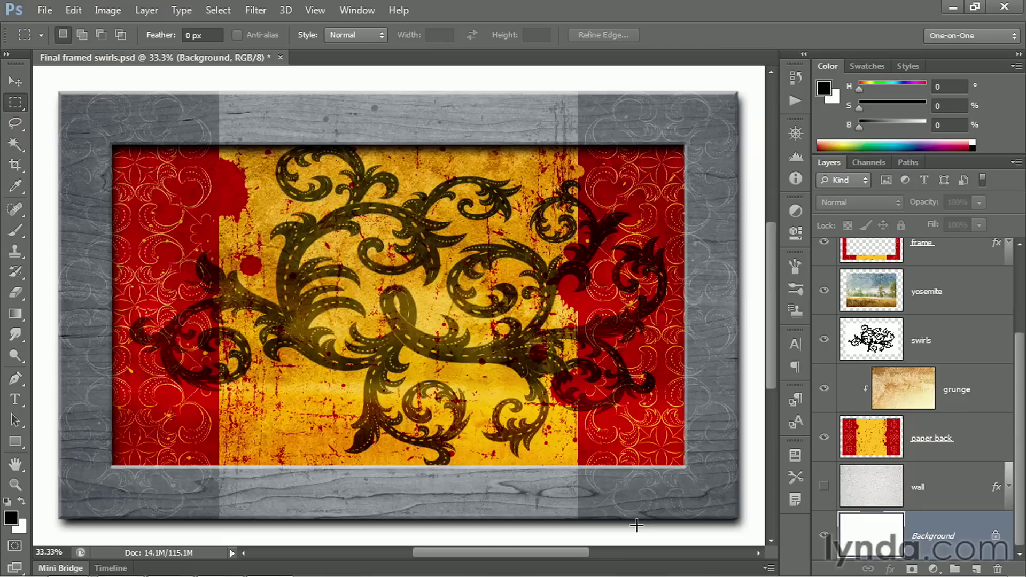
mouse_move(937, 306)
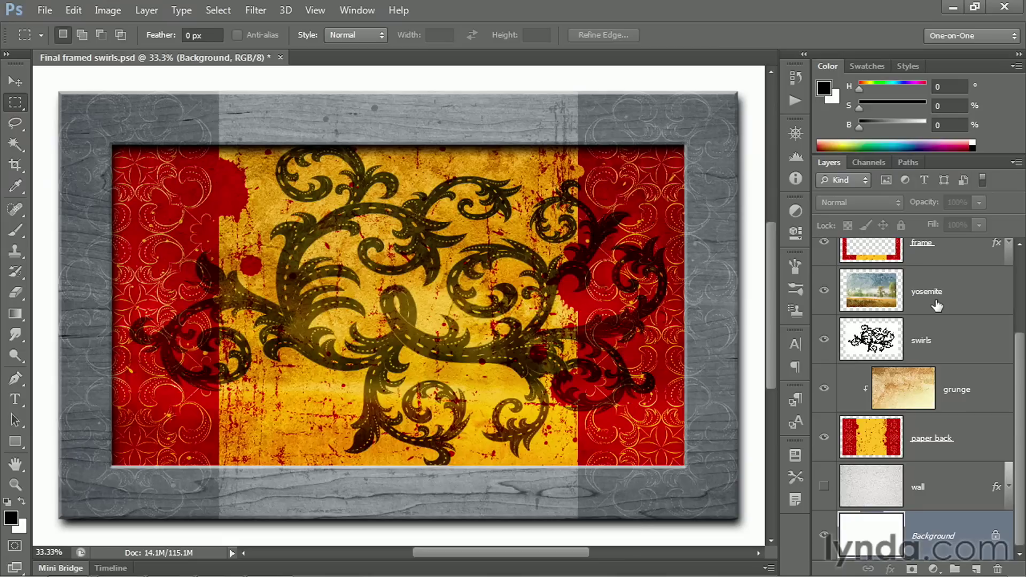
Step: Expand the frame layer's effects and bring up its Drop Shadow settings in Layer Style
scroll(up, 3)
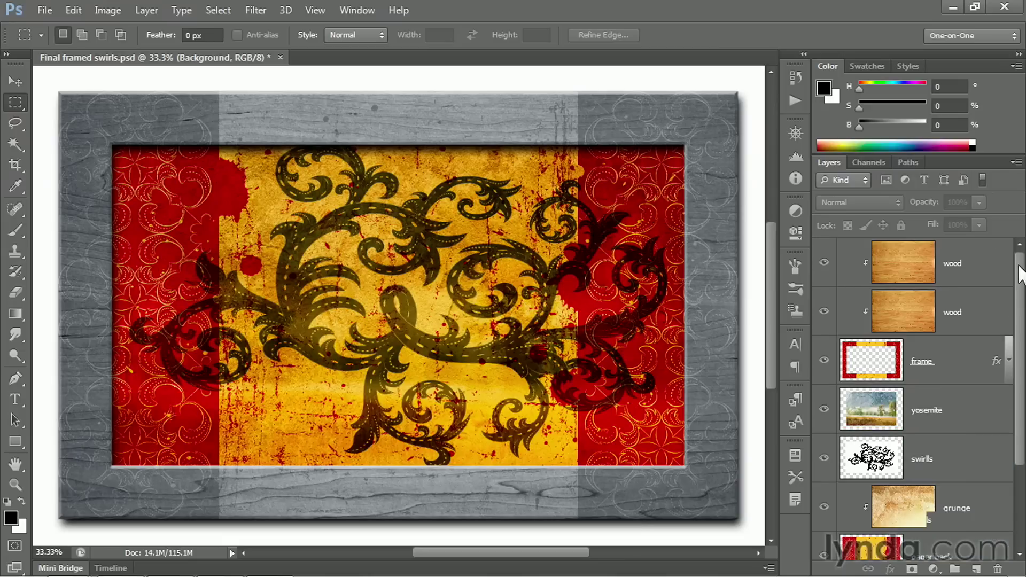
mouse_move(998, 360)
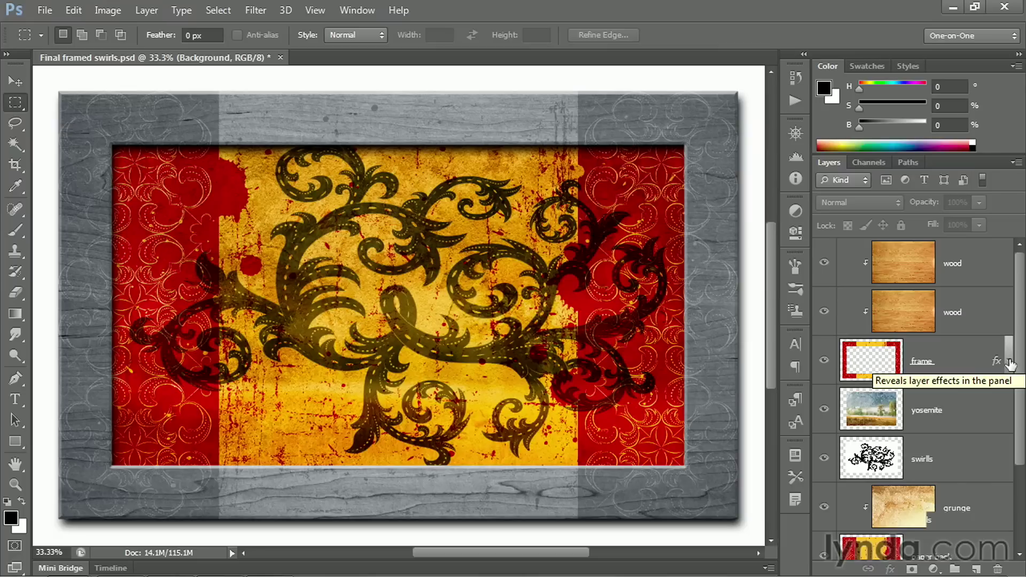
click(1012, 363)
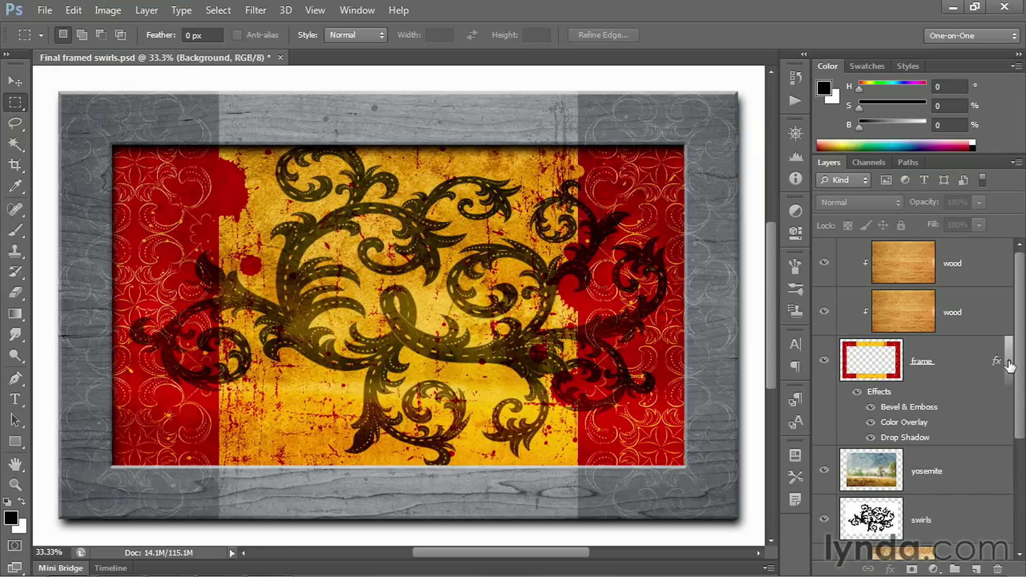
mouse_move(926, 445)
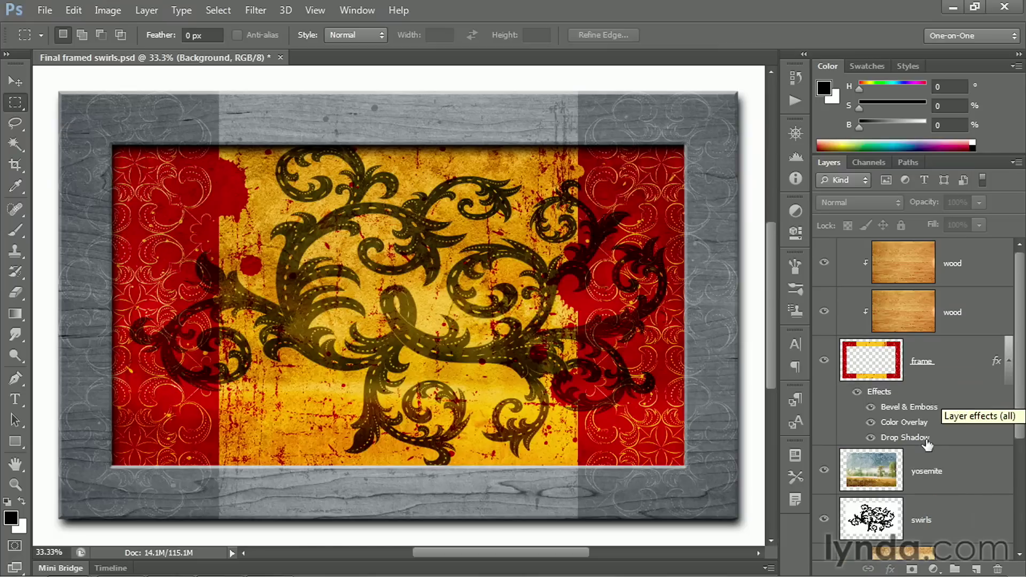
double_click(908, 438)
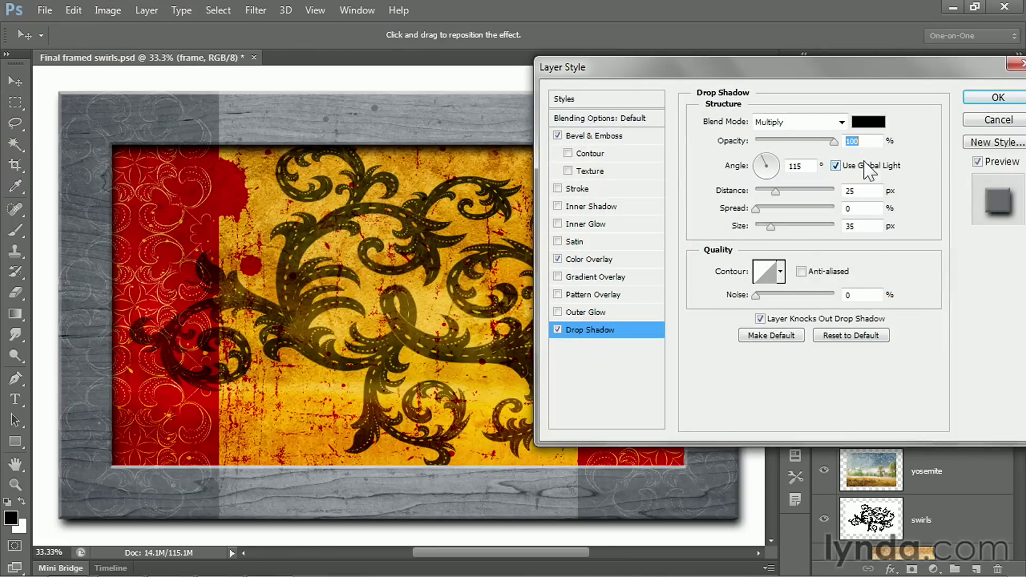
Step: Set the frame's drop shadow to 50% opacity, 45 px distance and 45 px size, and commit it
key(shift+down)
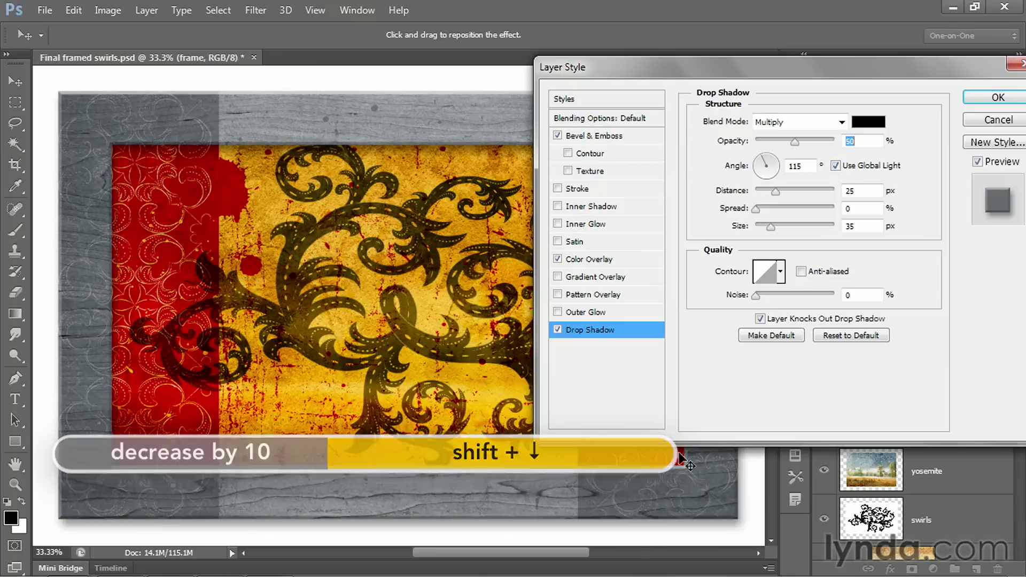
key(tab)
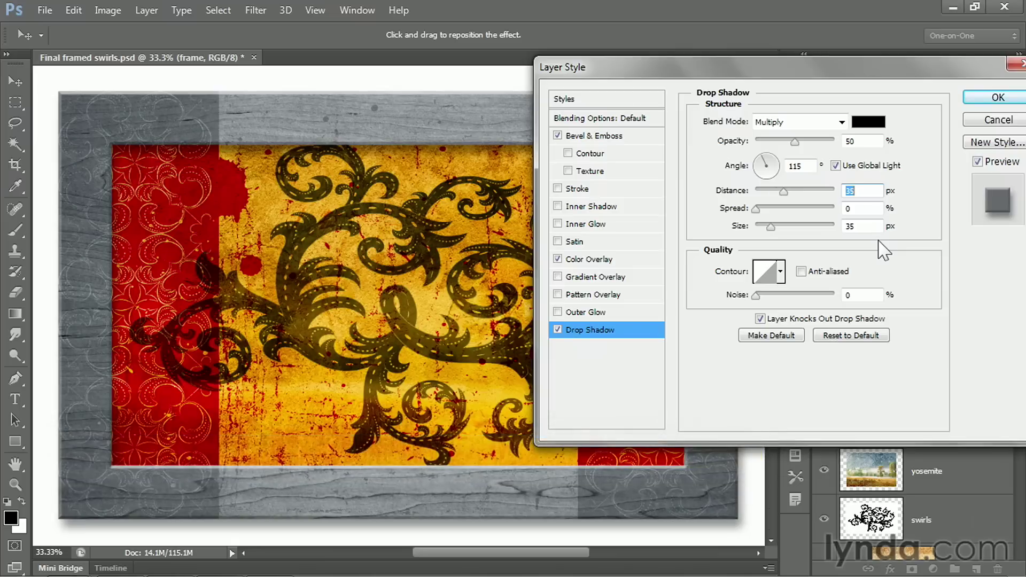
key(shift+up)
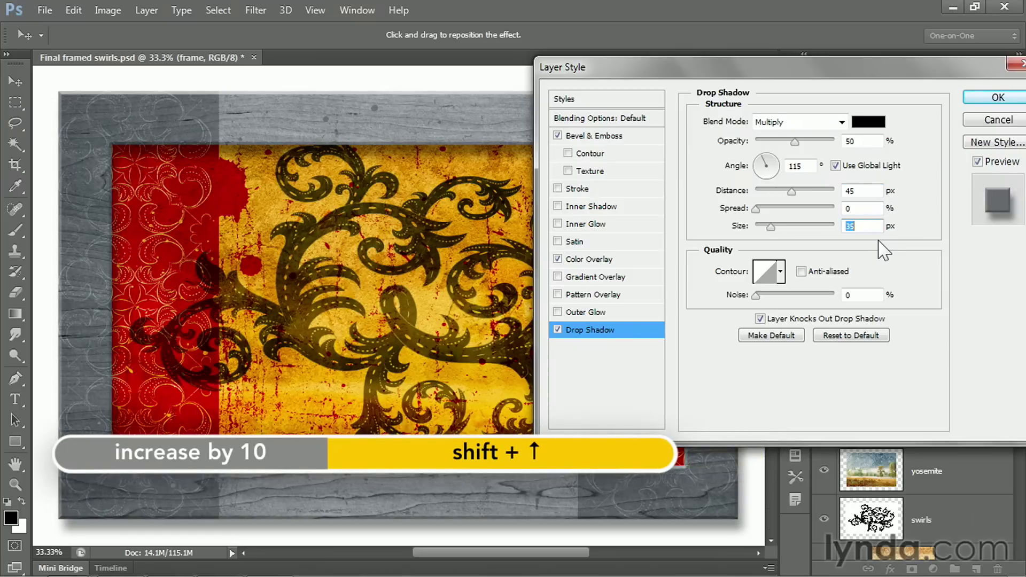
key(shift+up)
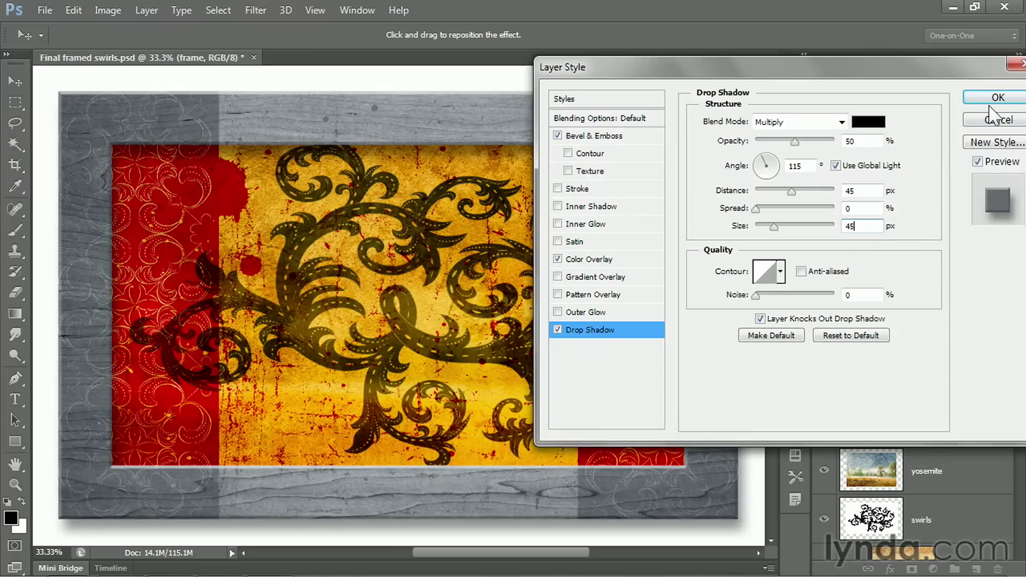
click(992, 97)
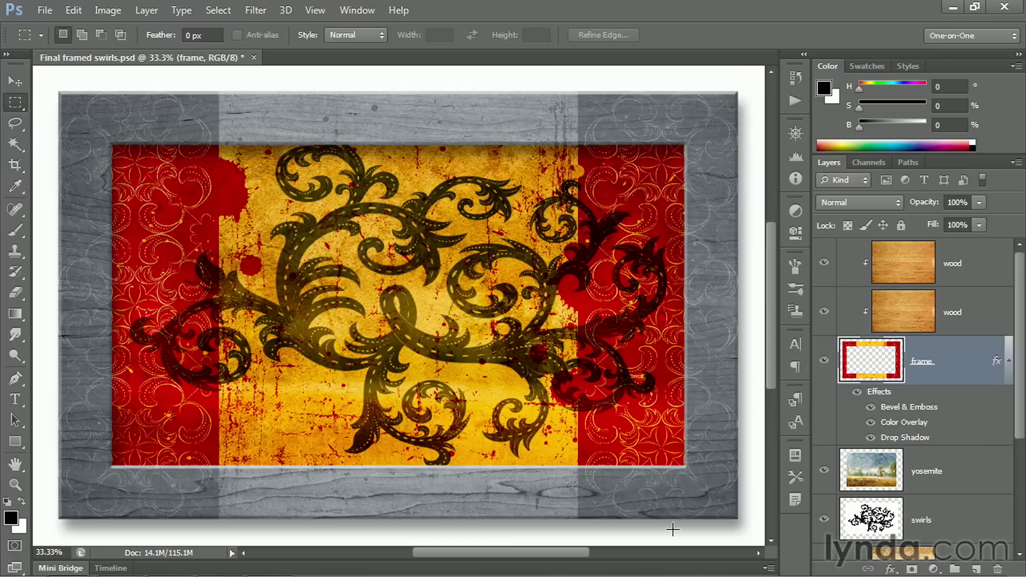
mouse_move(866, 444)
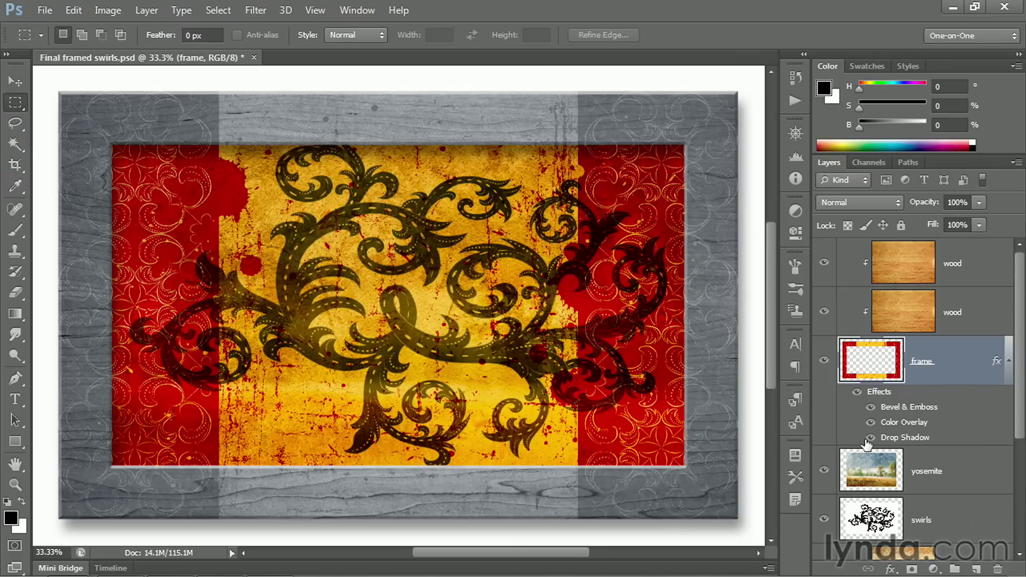
scroll(down, 3)
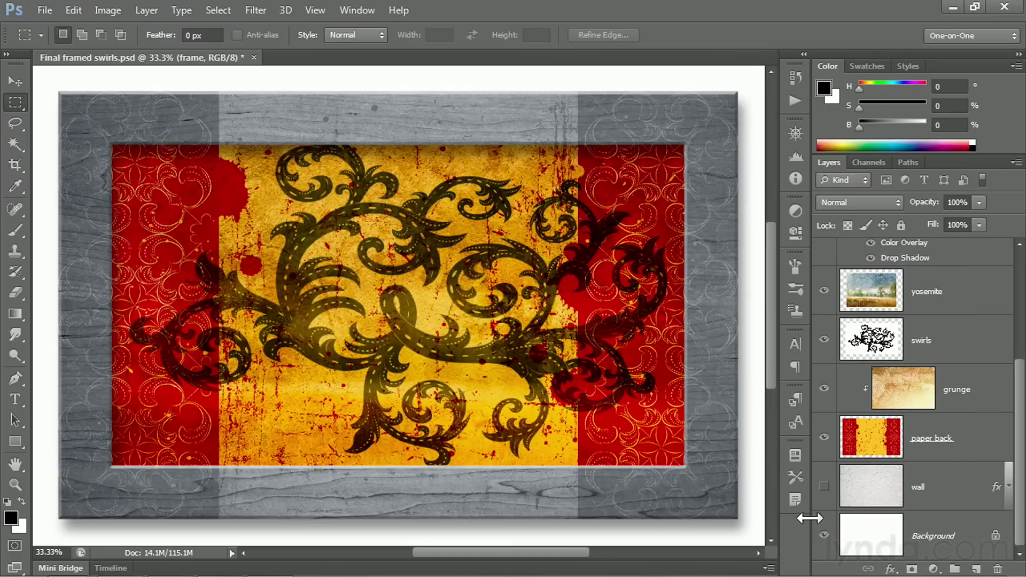
click(824, 534)
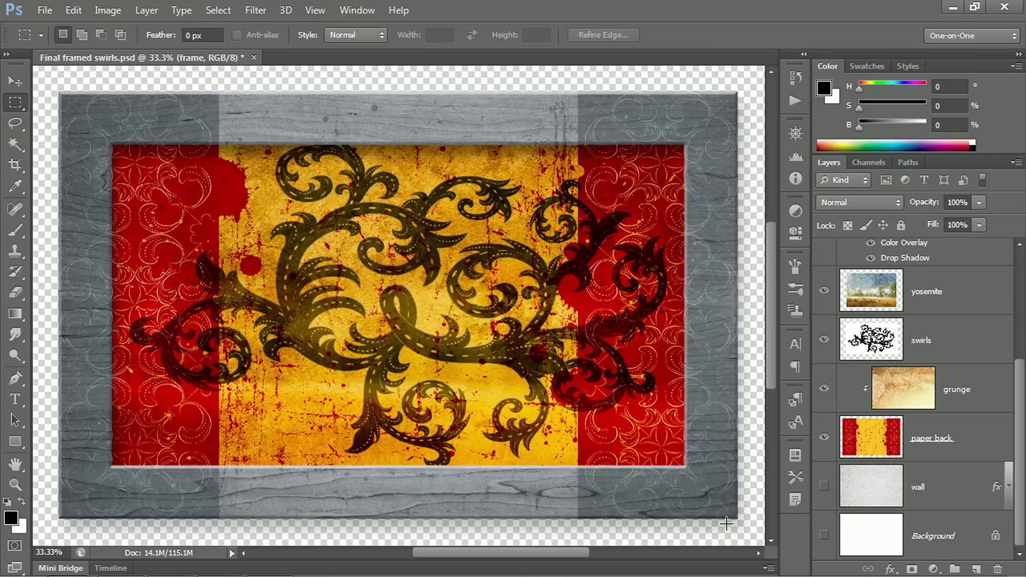
click(825, 535)
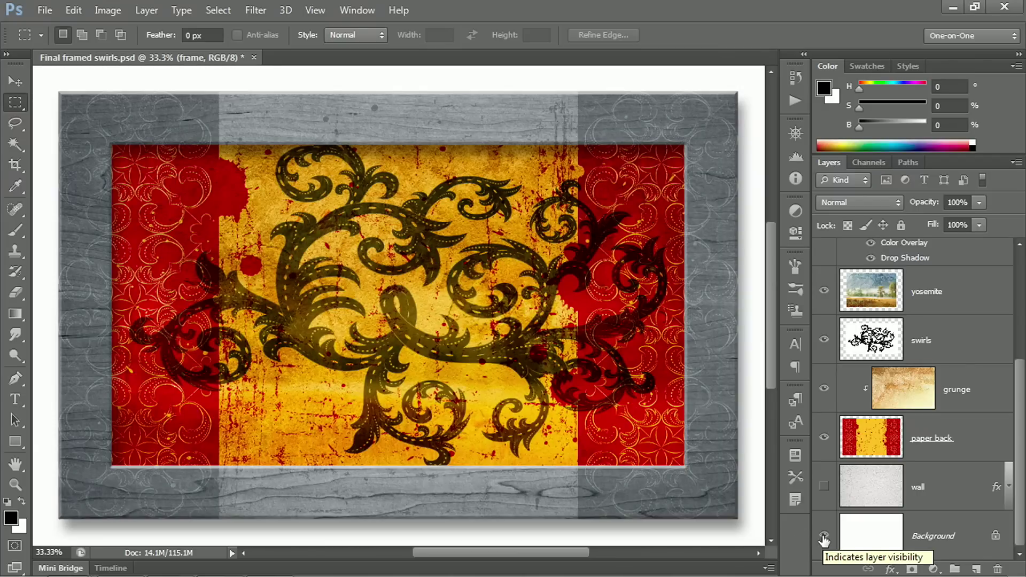
mouse_move(956, 489)
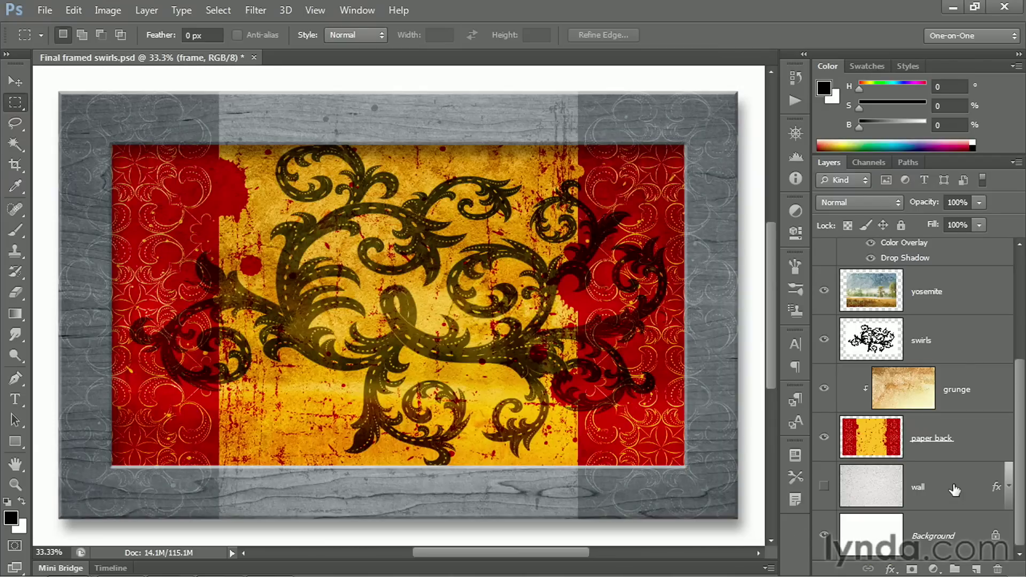